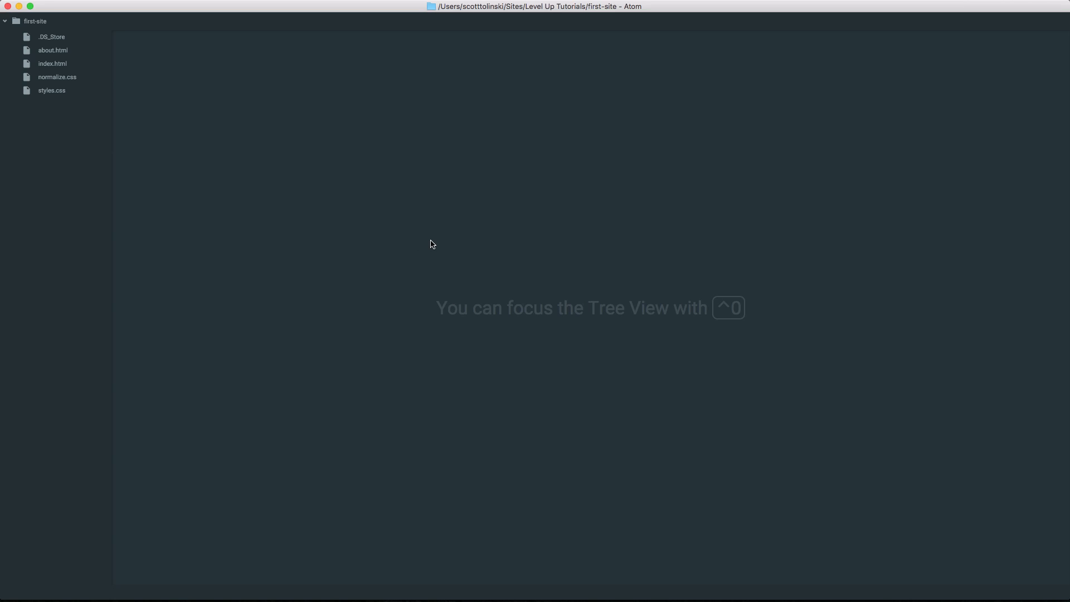
mouse_move(402, 260)
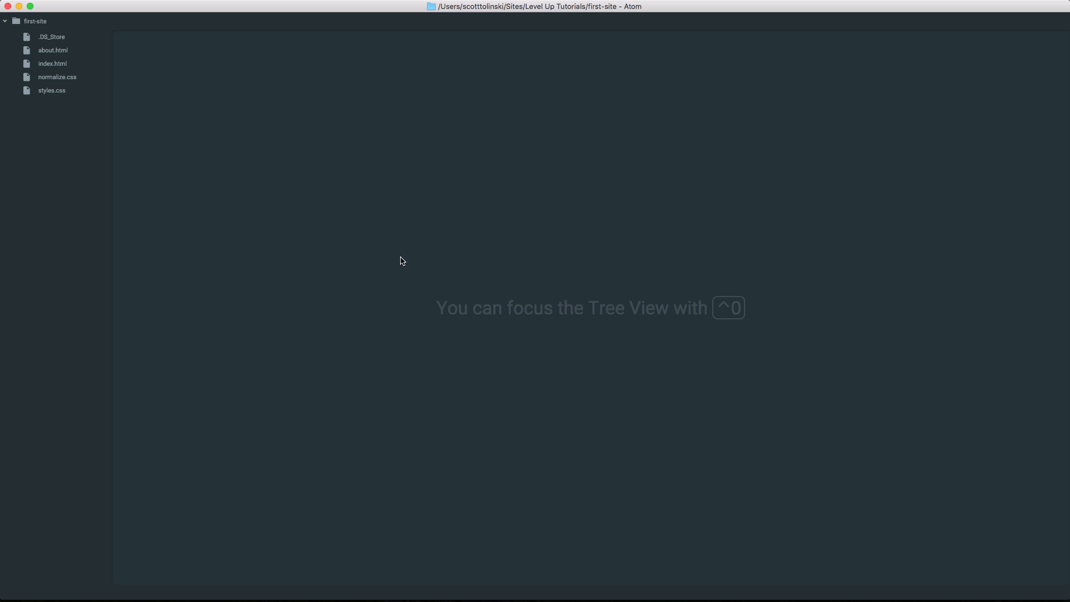
mouse_move(374, 184)
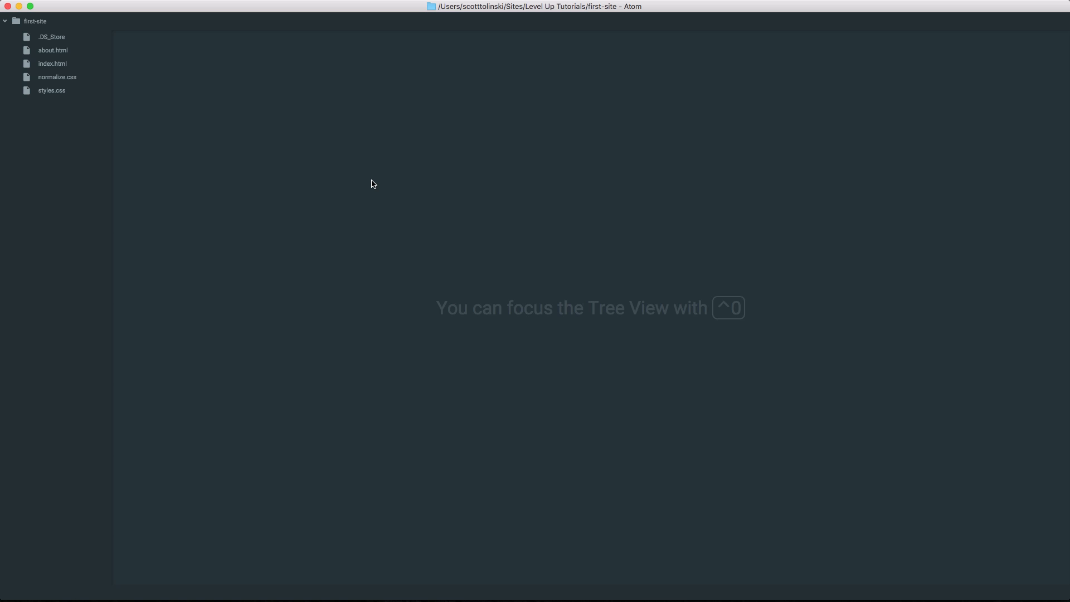
mouse_move(401, 199)
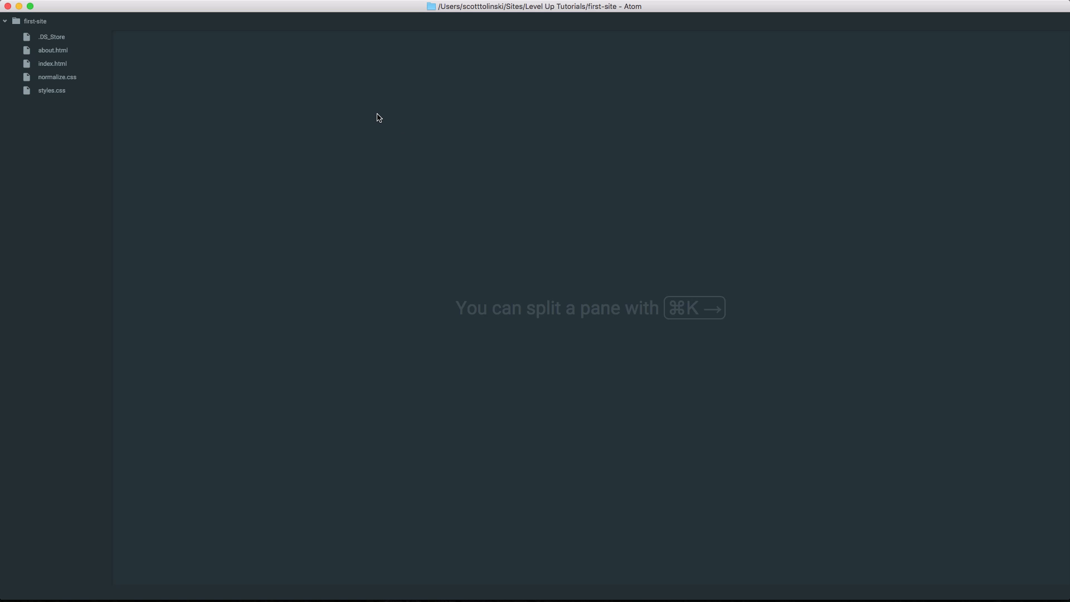
mouse_move(455, 86)
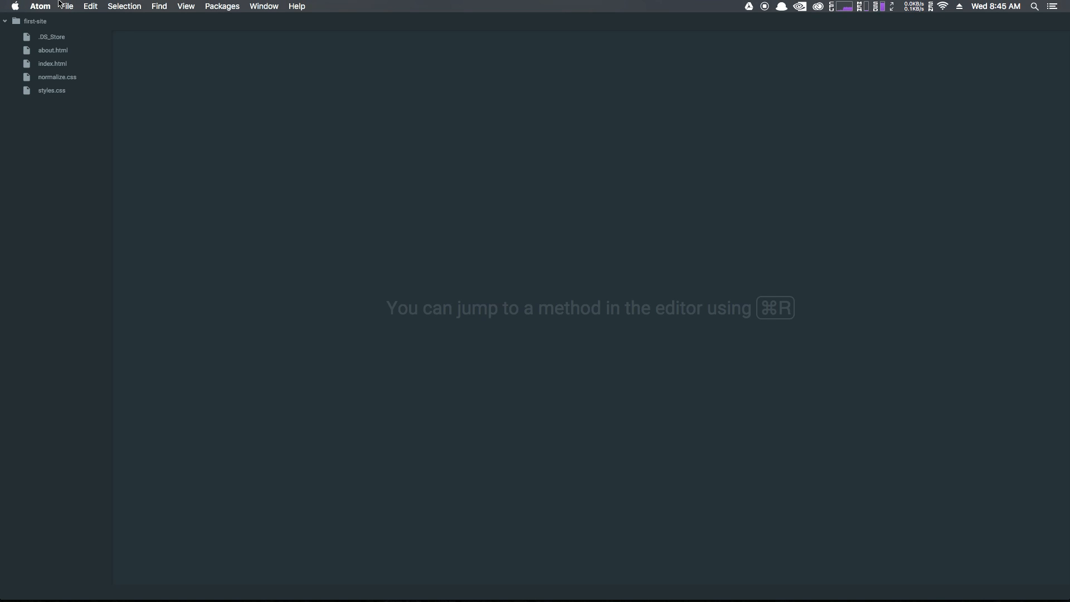
Step: Open Atom's Preferences from the application menu to reach Core Settings
click(41, 6)
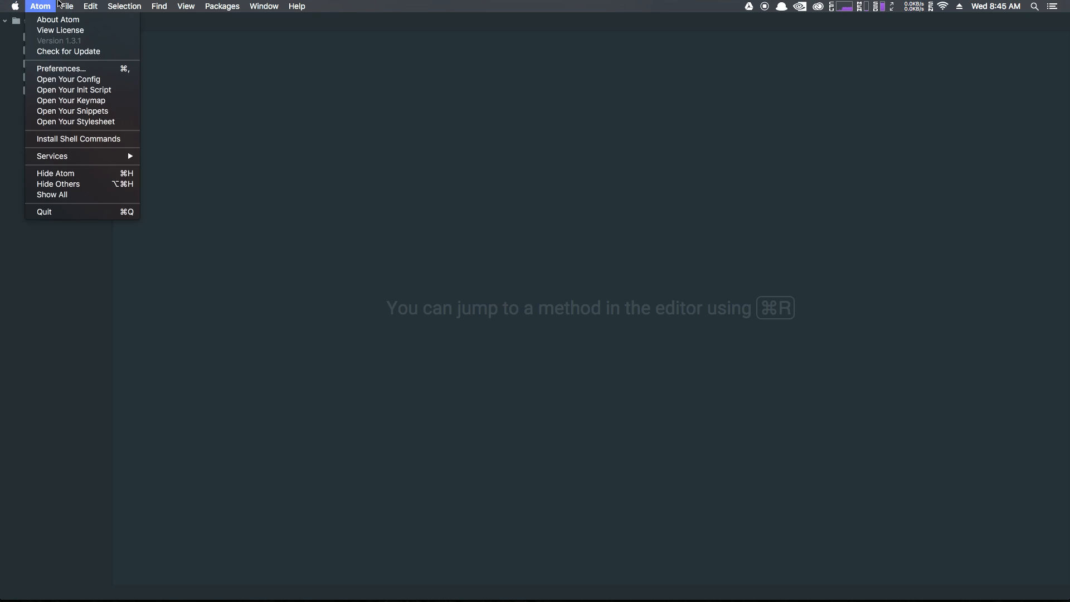
click(60, 68)
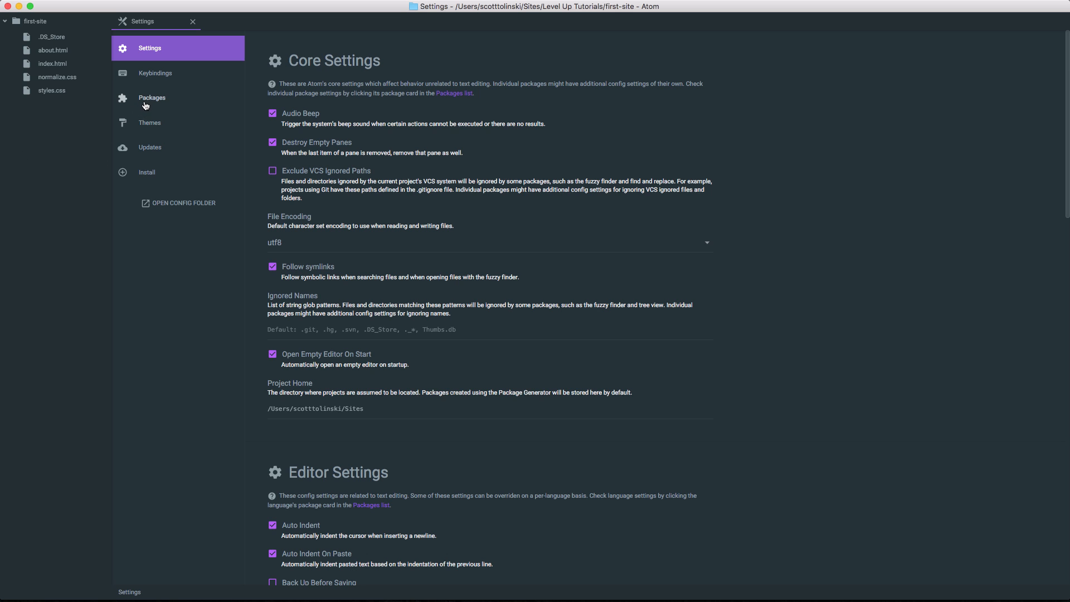
Step: Show the Packages section and browse the 78 installed core packages
click(152, 98)
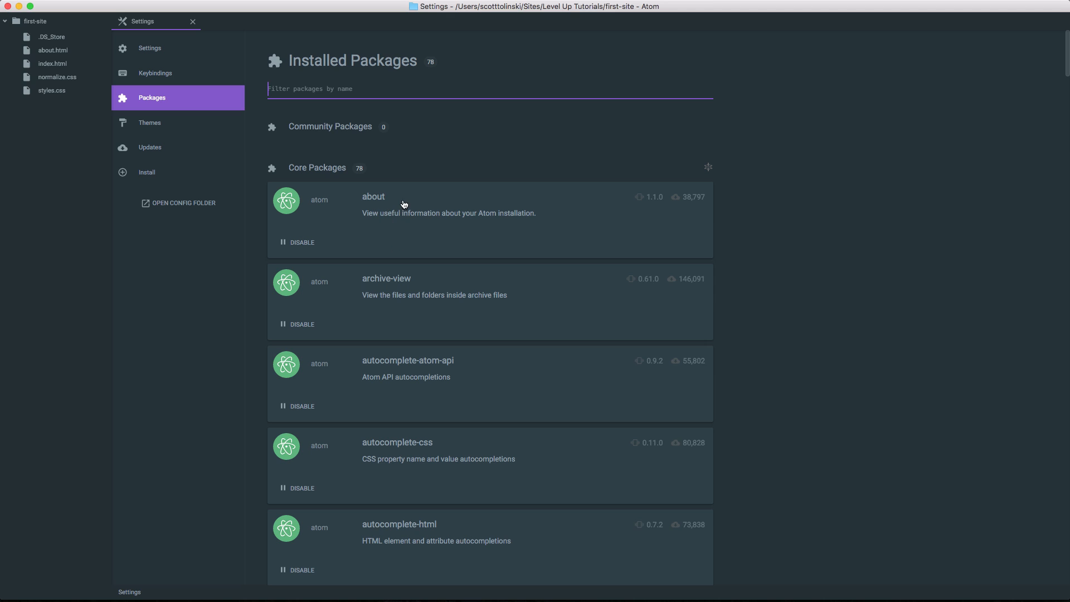
mouse_move(293, 203)
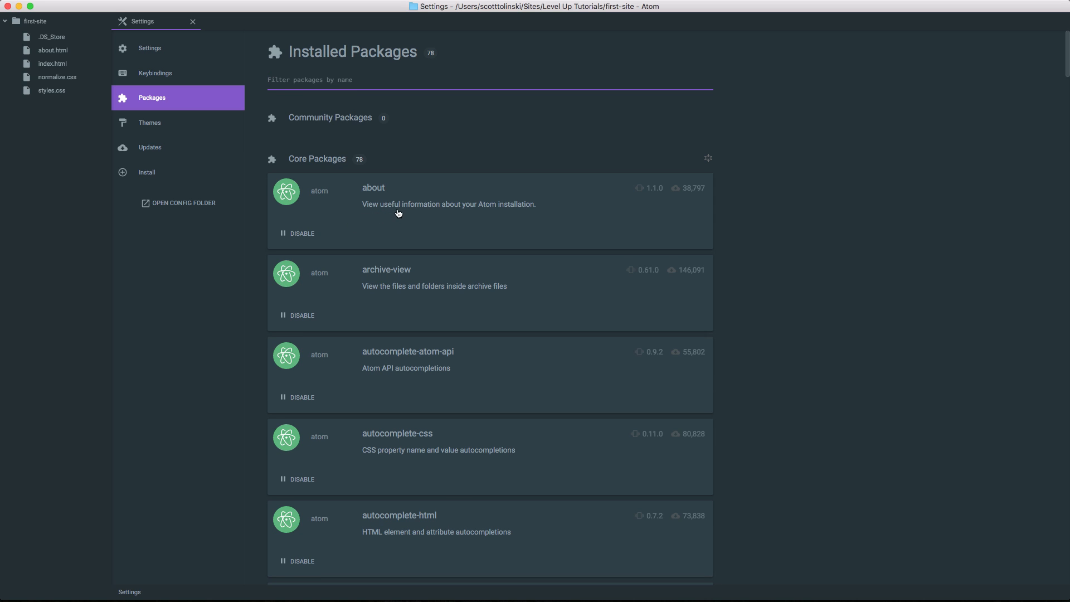
scroll(down, 3)
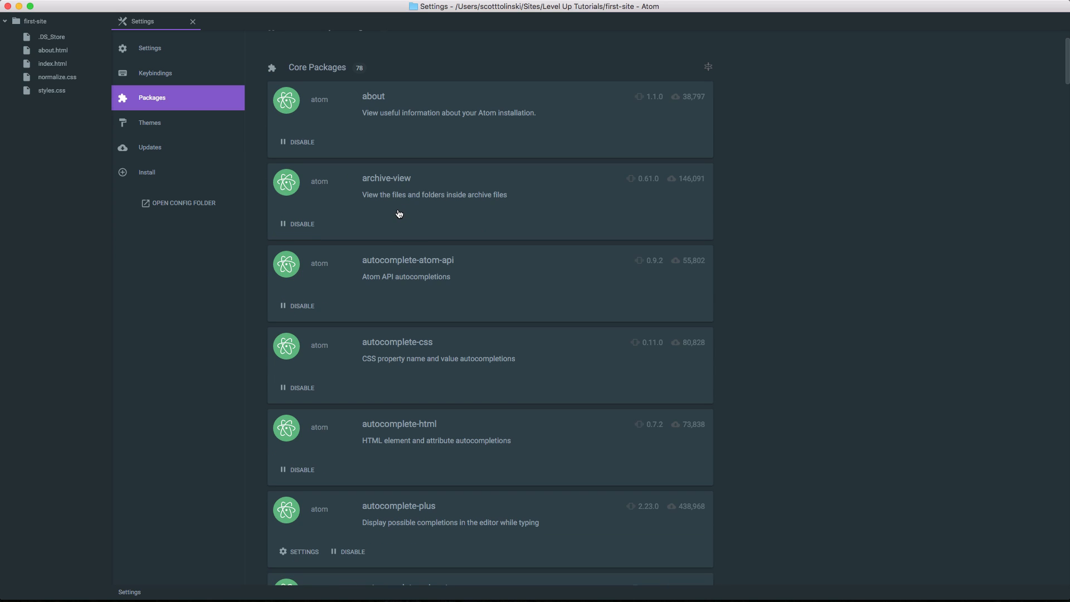
scroll(down, 3)
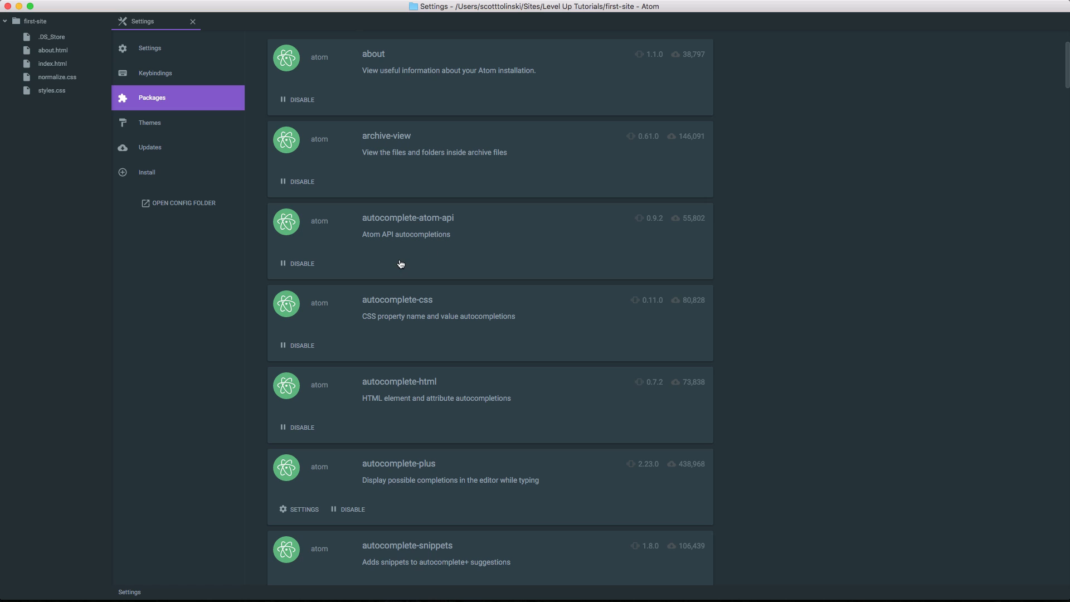
mouse_move(354, 274)
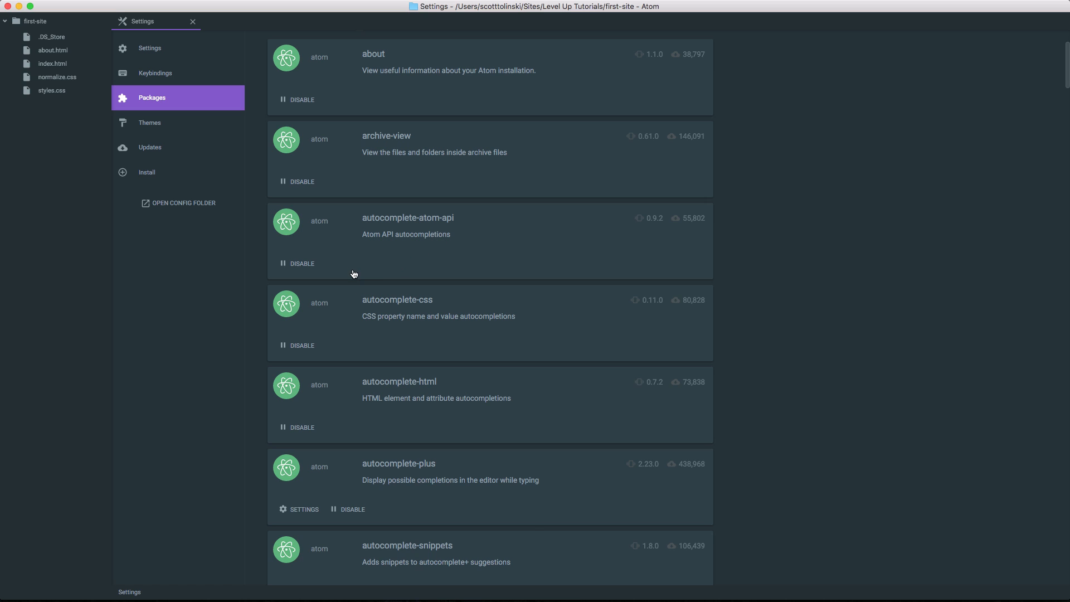
scroll(down, 3)
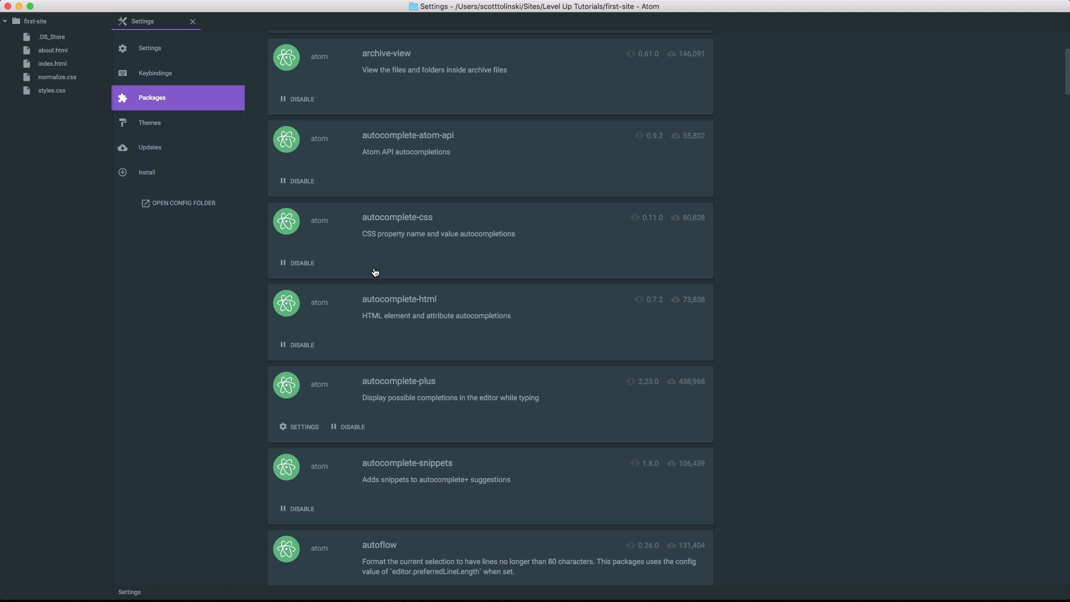
scroll(up, 3)
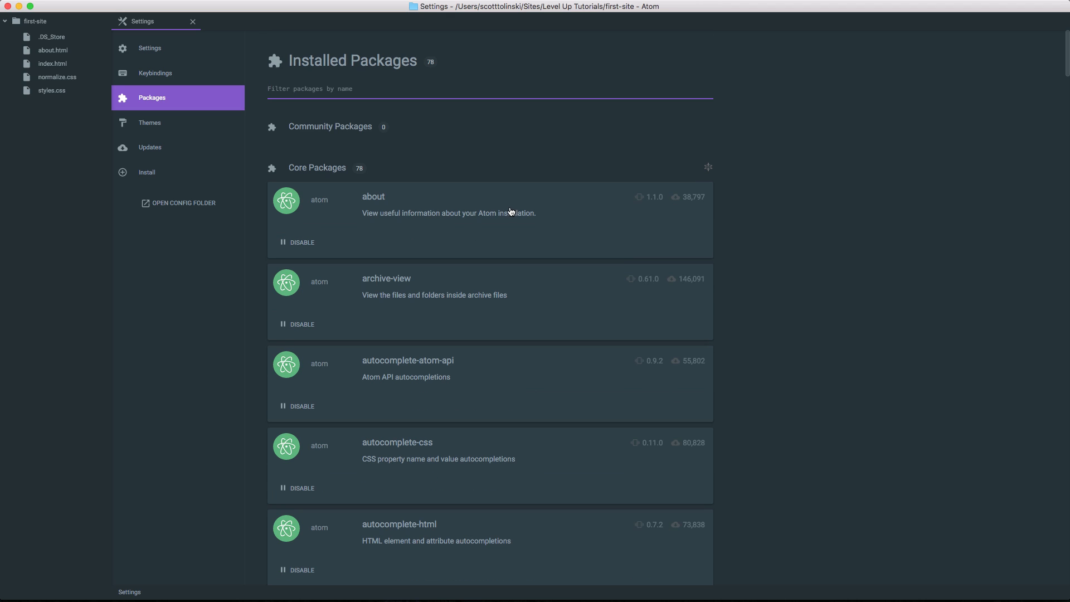
click(488, 89)
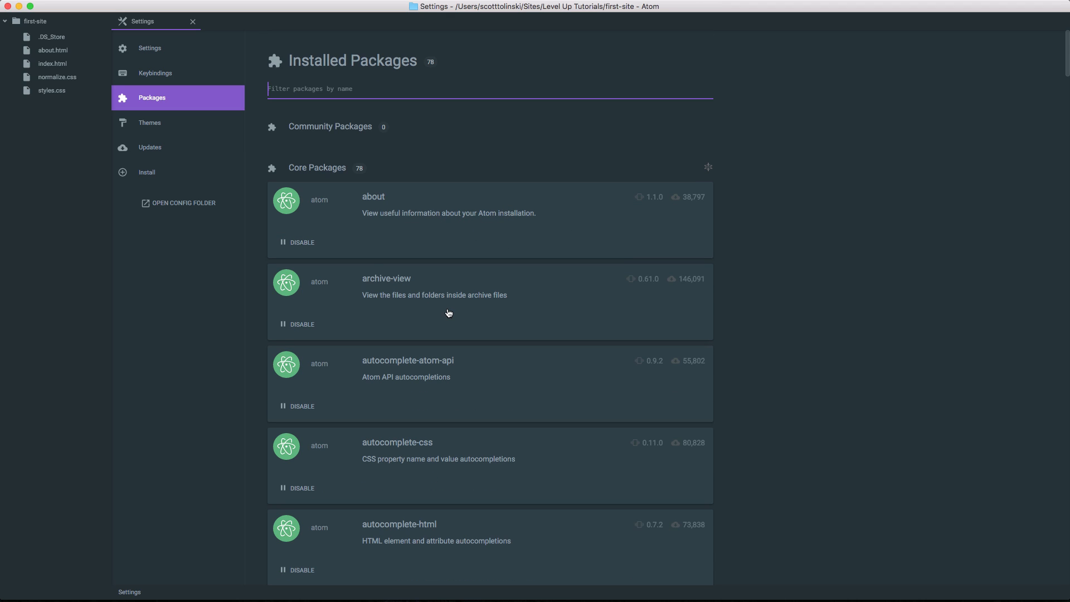
click(68, 6)
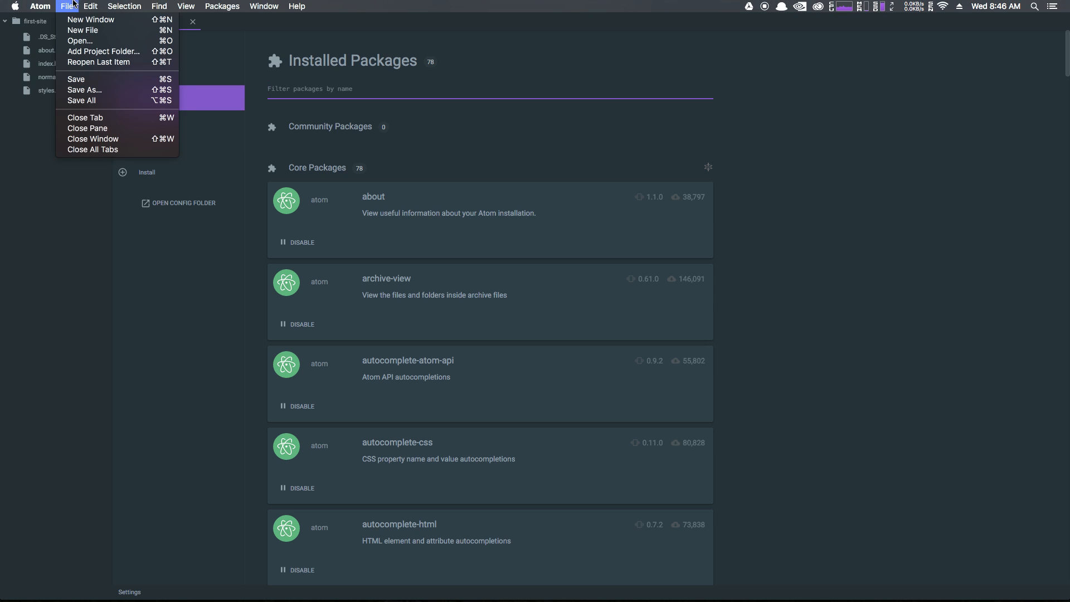
click(220, 21)
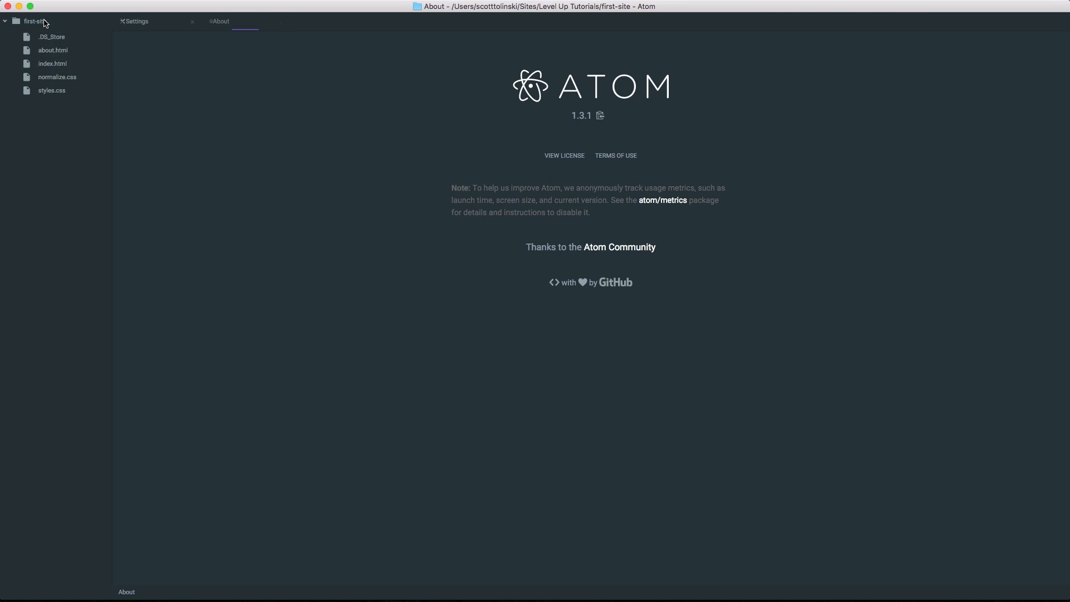
click(219, 21)
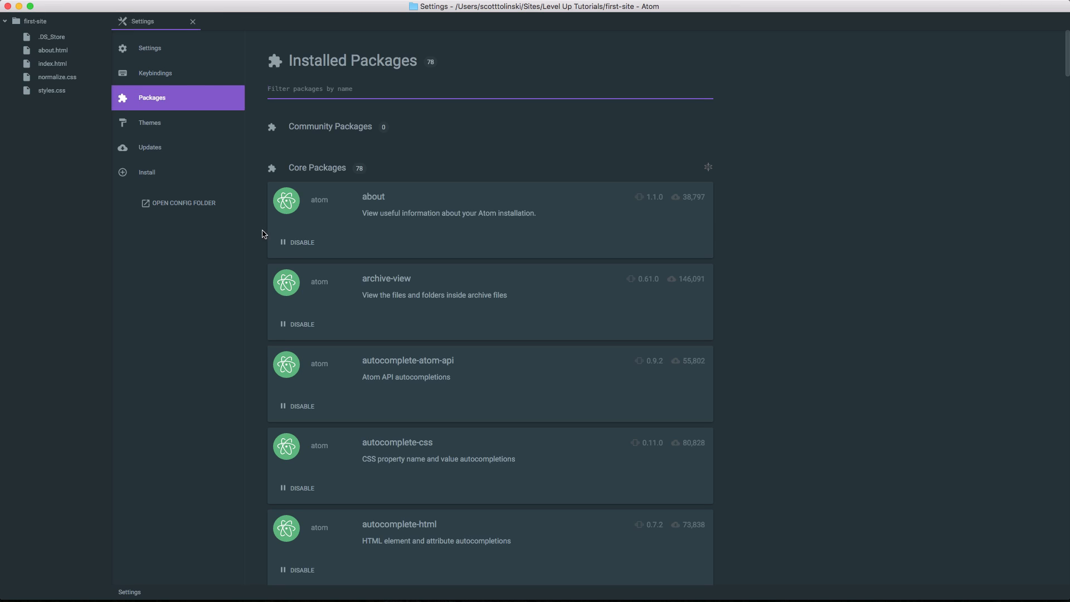
click(301, 242)
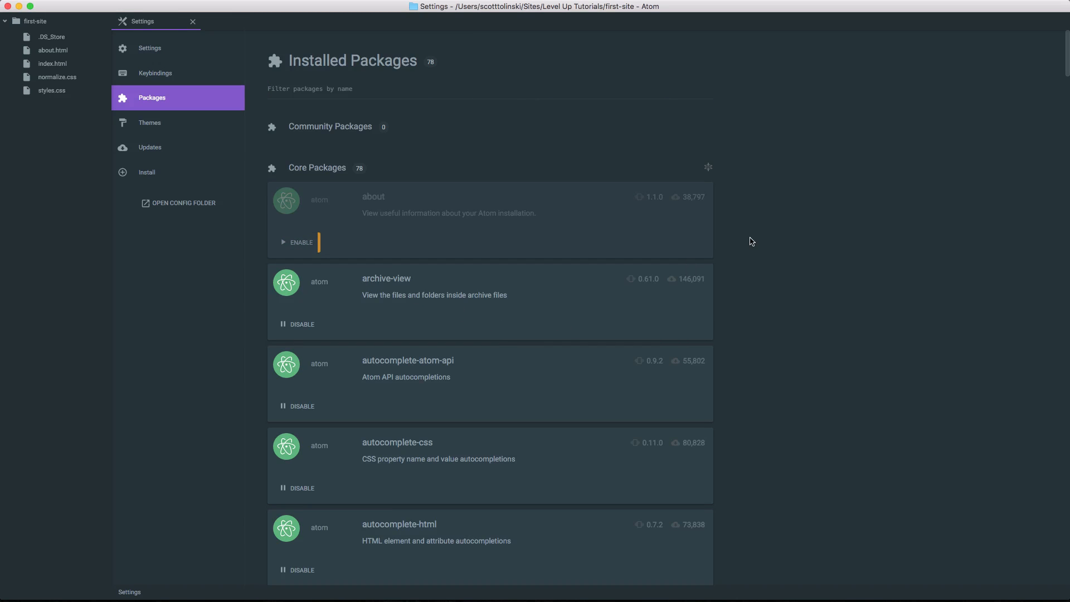
click(39, 7)
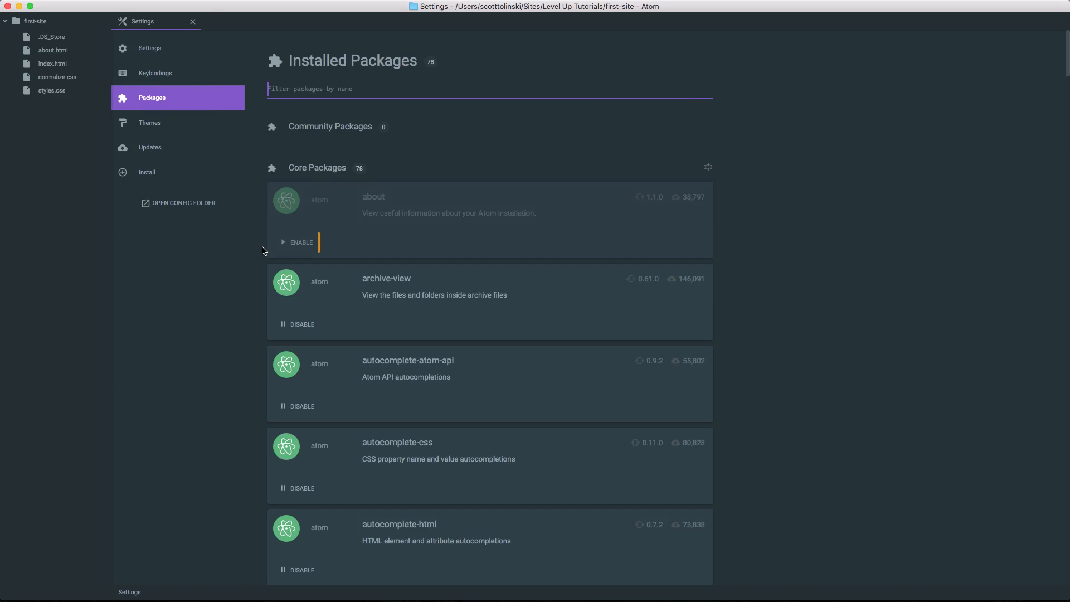
click(300, 242)
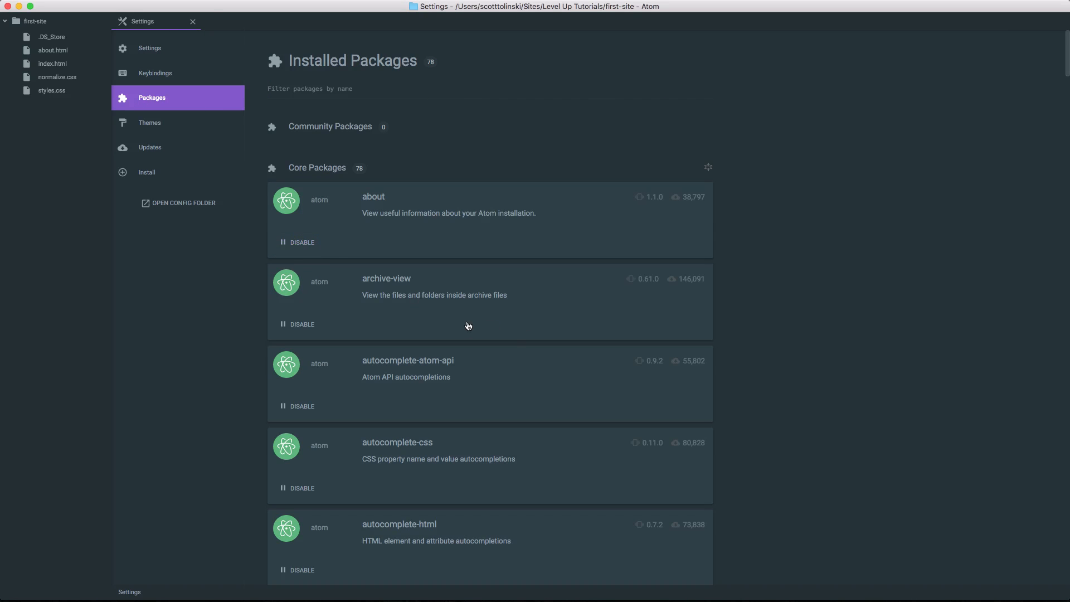
scroll(down, 3)
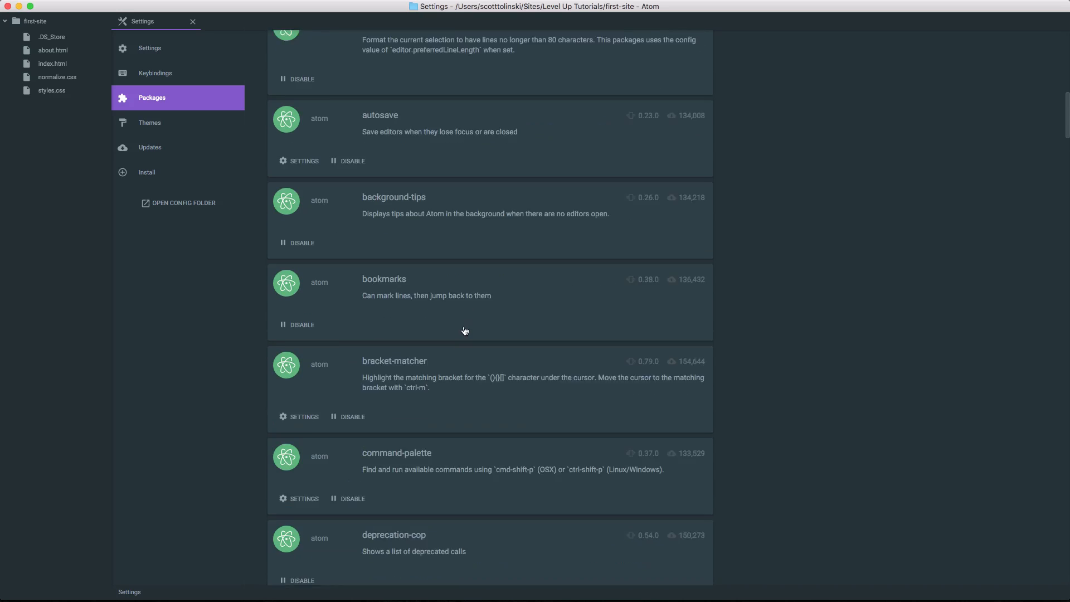
scroll(down, 3)
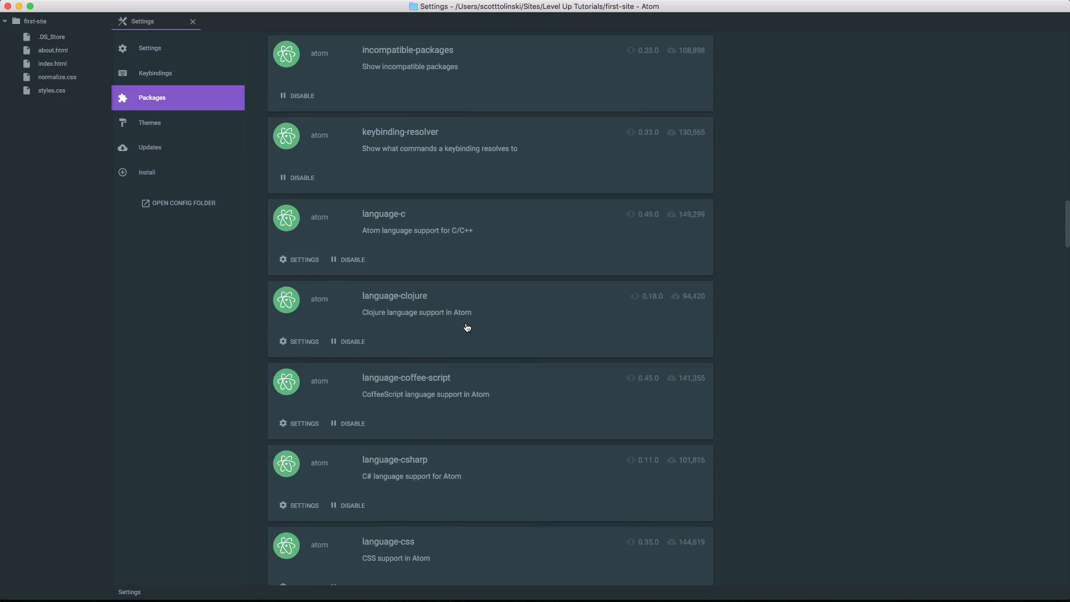
scroll(down, 3)
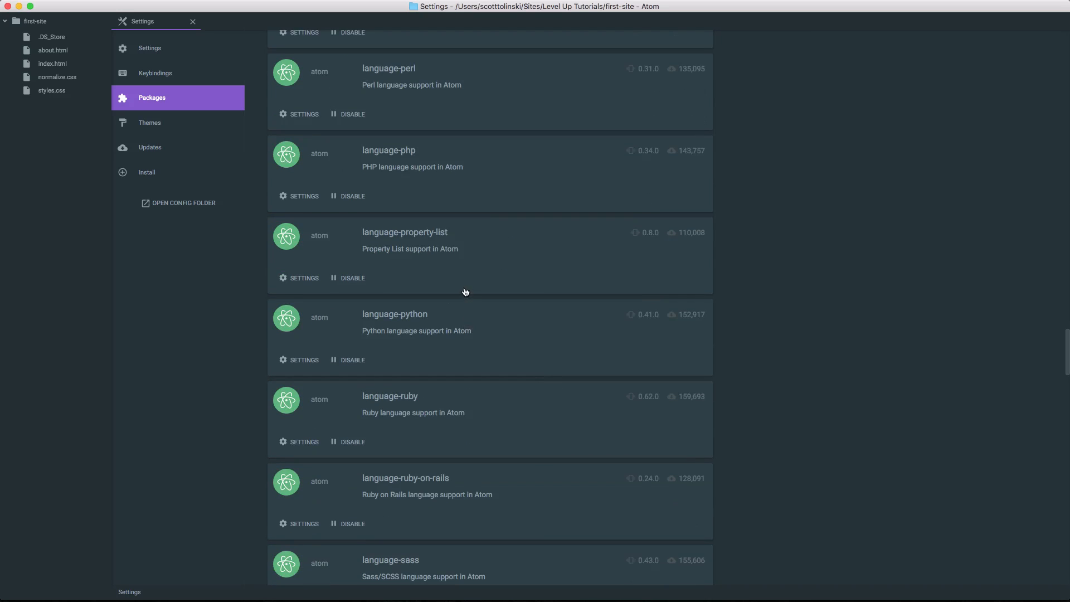
scroll(down, 3)
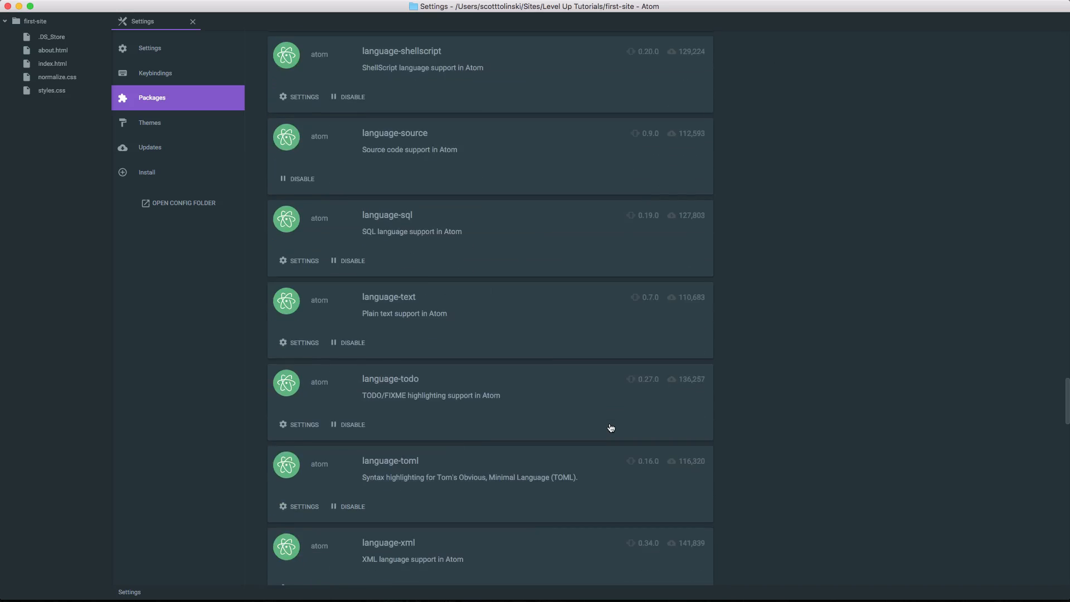
scroll(down, 3)
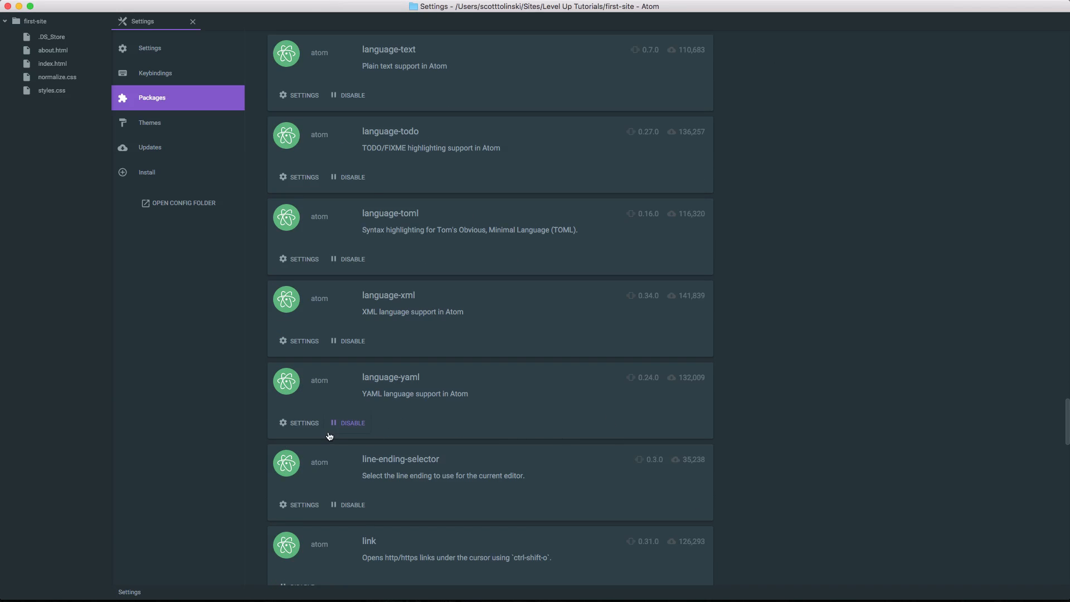
mouse_move(381, 409)
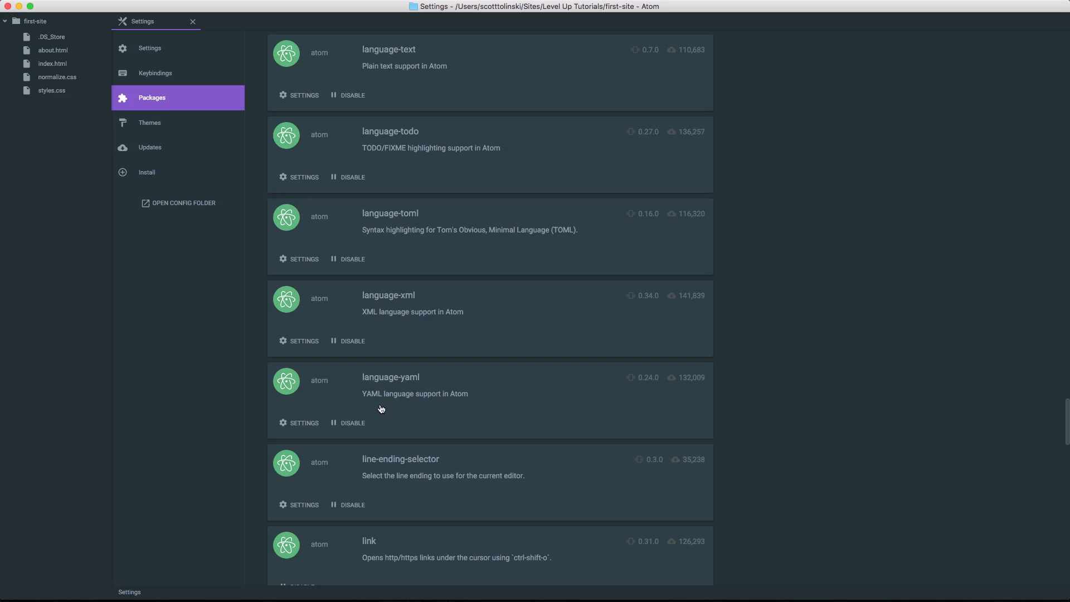
mouse_move(381, 389)
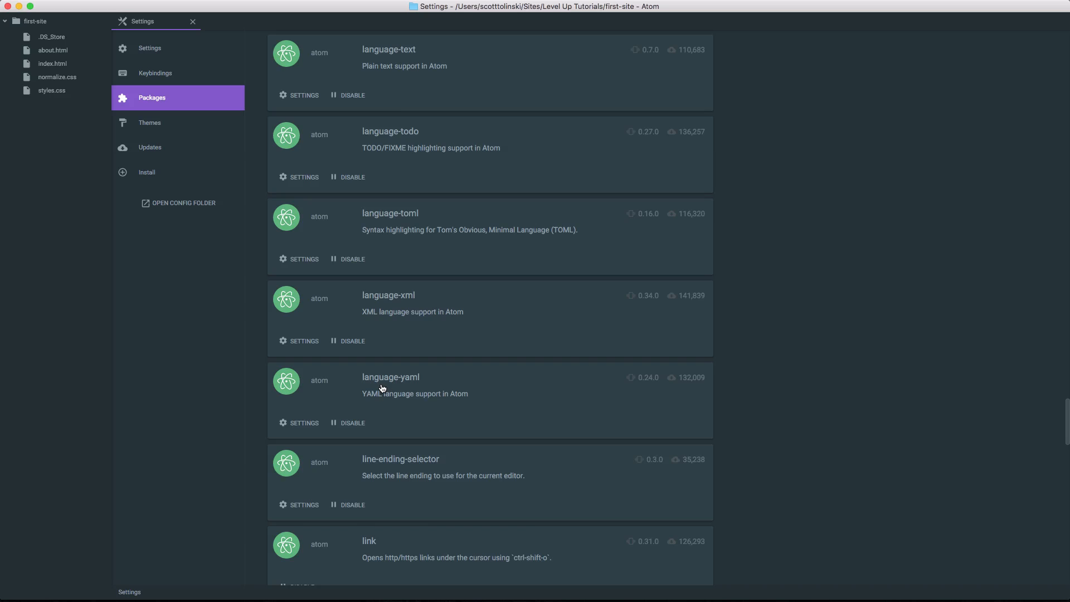
mouse_move(294, 419)
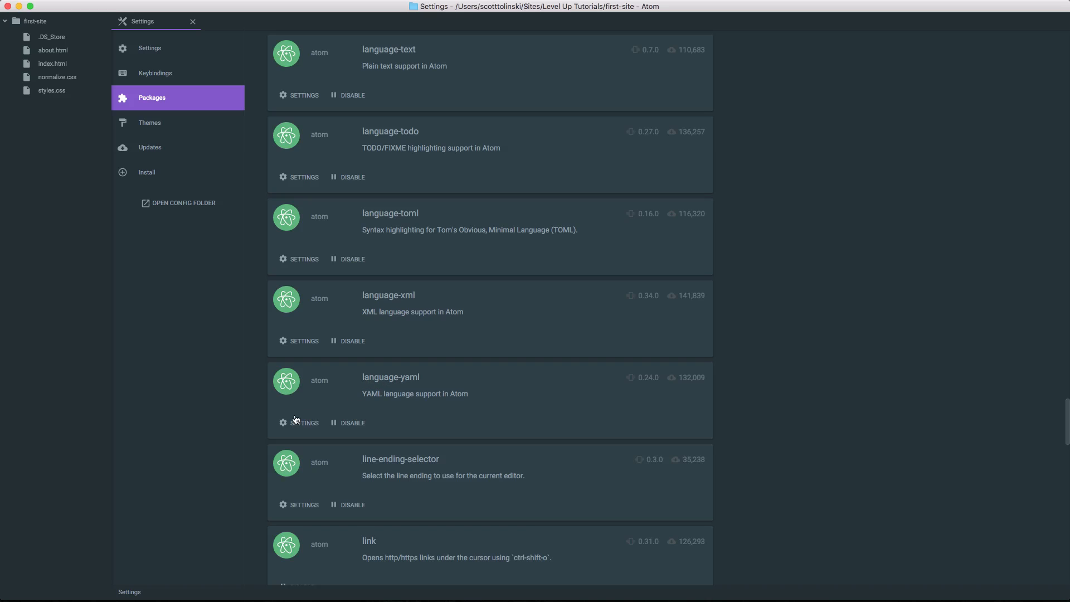
mouse_move(195, 369)
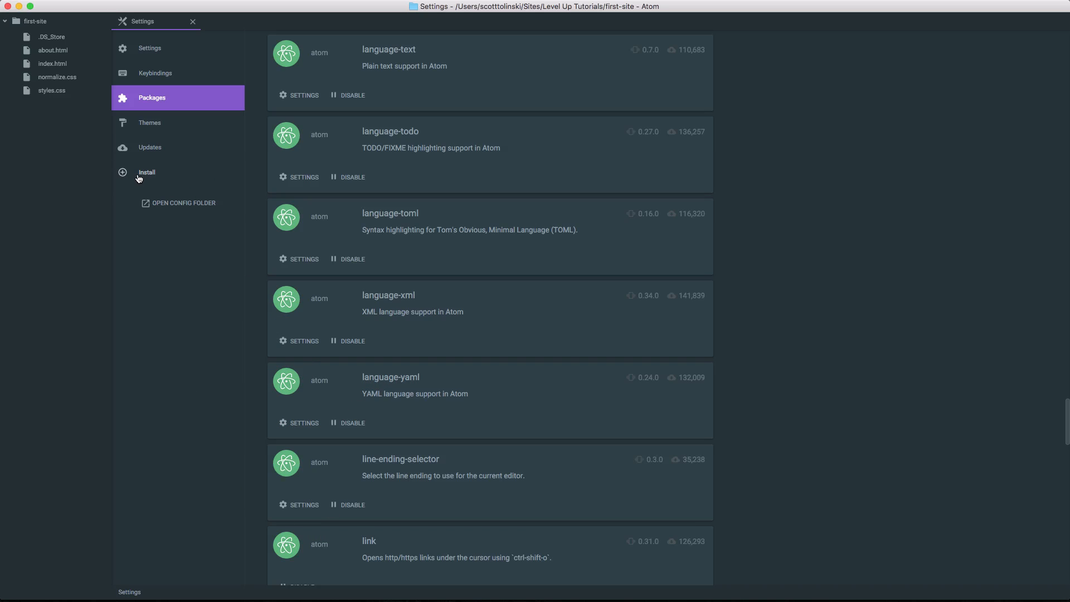
mouse_move(546, 407)
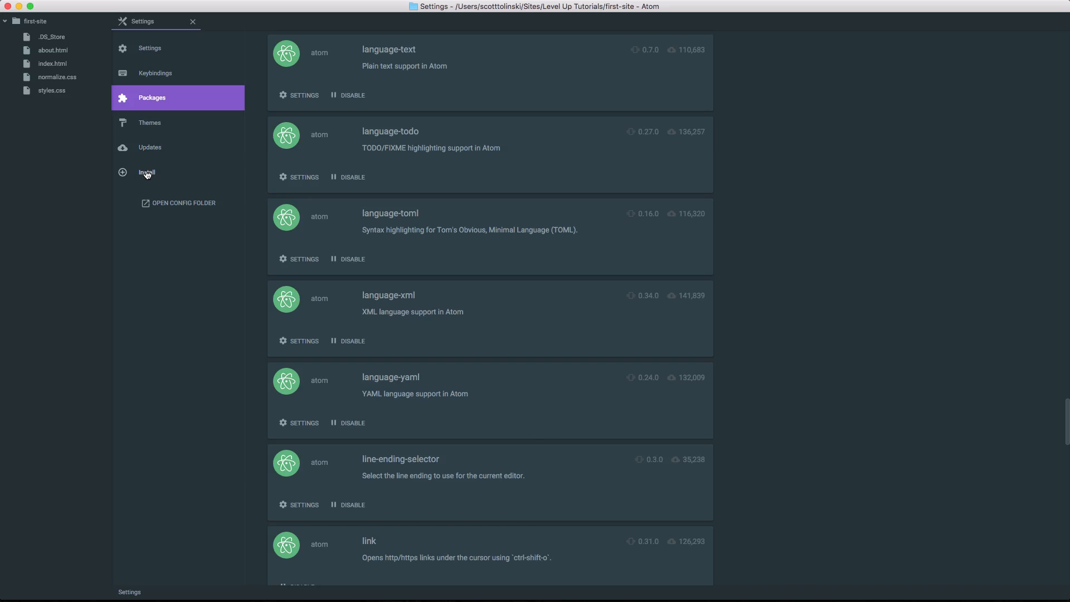
Step: In the Install pane, search the package registry for "file icon"
click(147, 172)
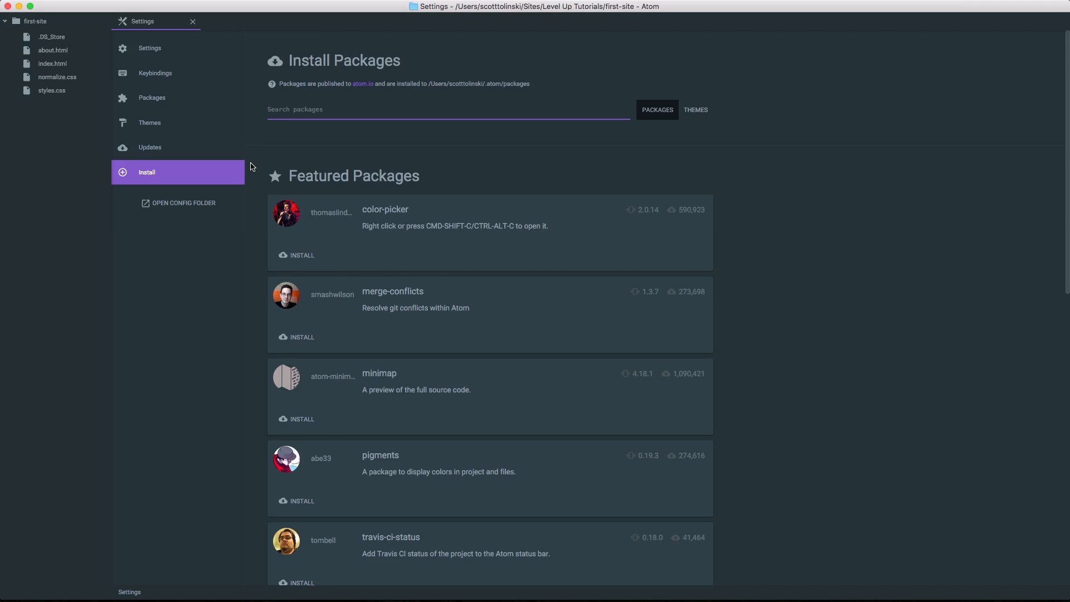
text(file)
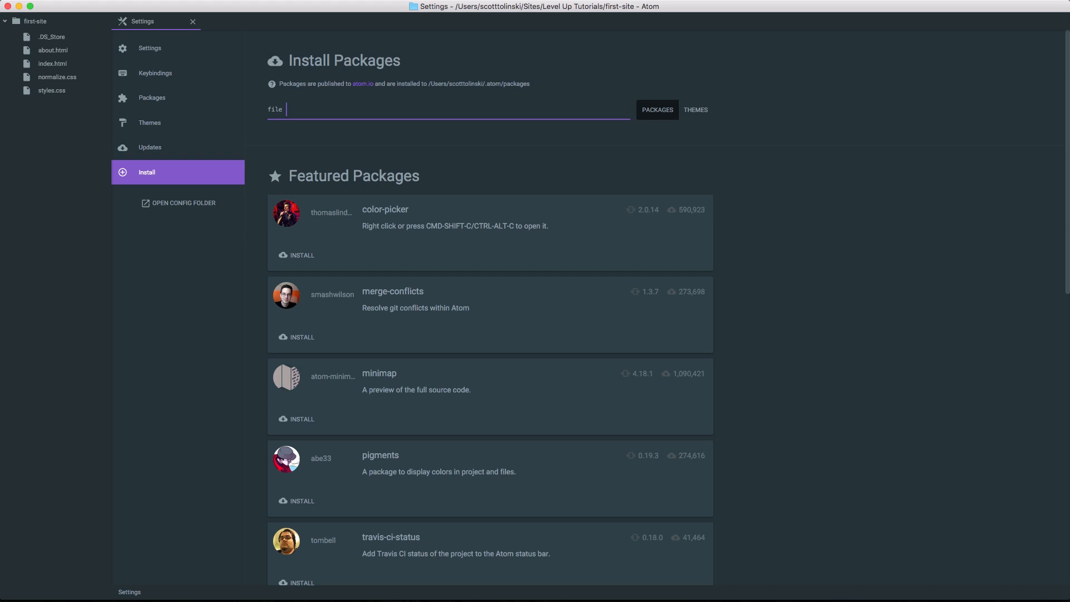
text(icon)
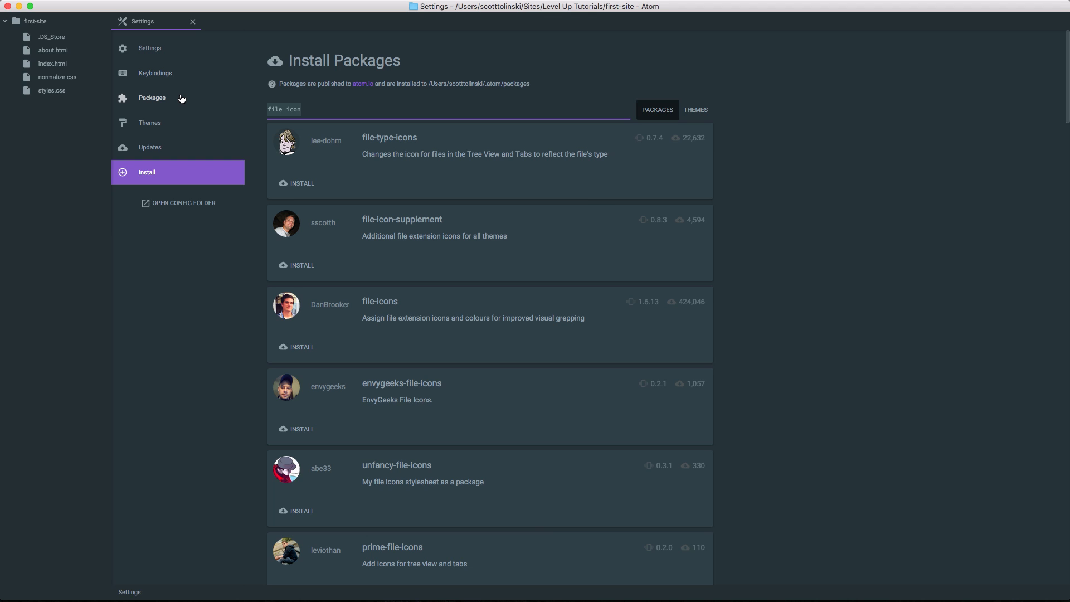
Step: Refine the search to "file-icons" so DanBrooker's package appears near the top
key(BackSpace)
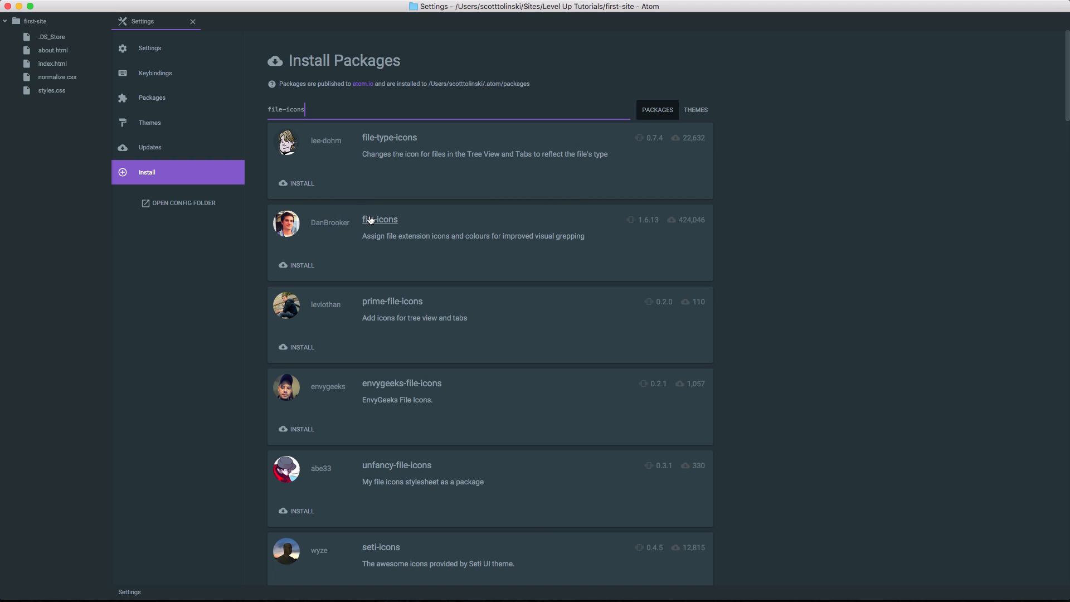
mouse_move(334, 259)
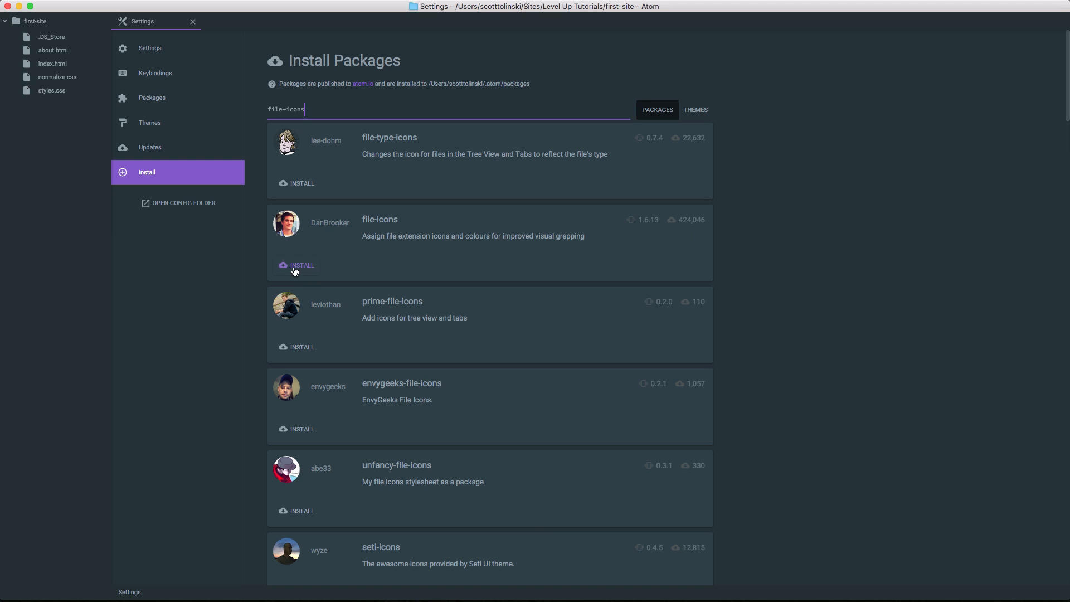
Step: Install DanBrooker's file-icons package and wait for it to finish
click(297, 266)
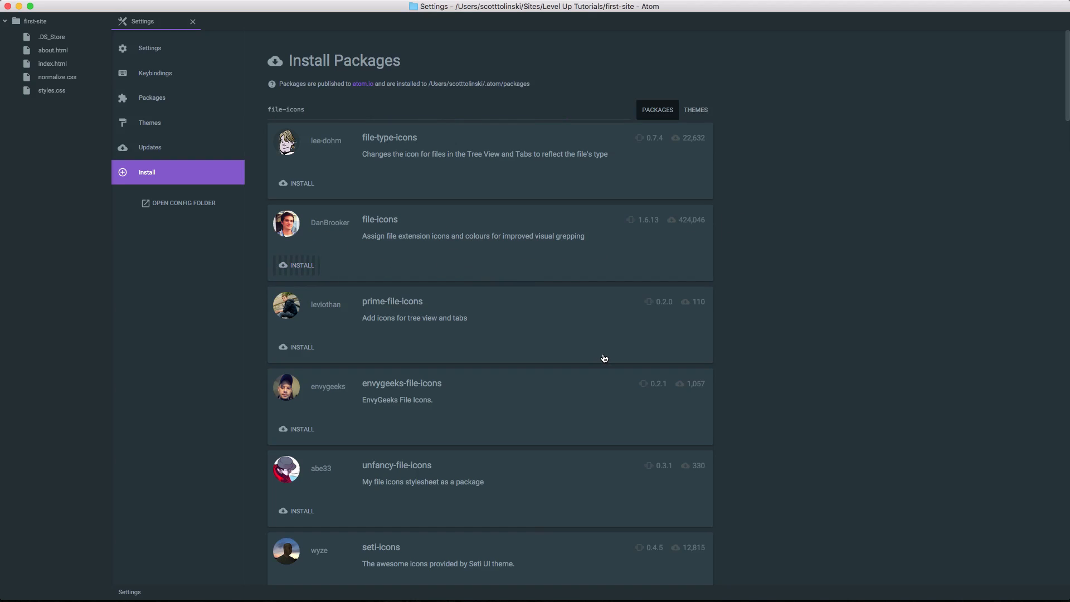
mouse_move(330, 223)
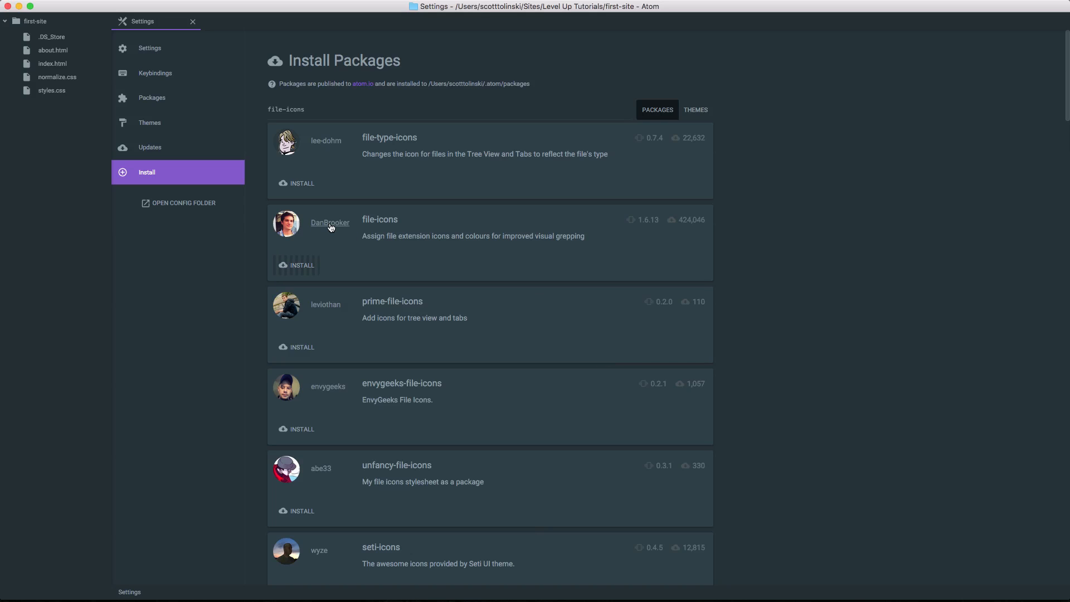
mouse_move(354, 236)
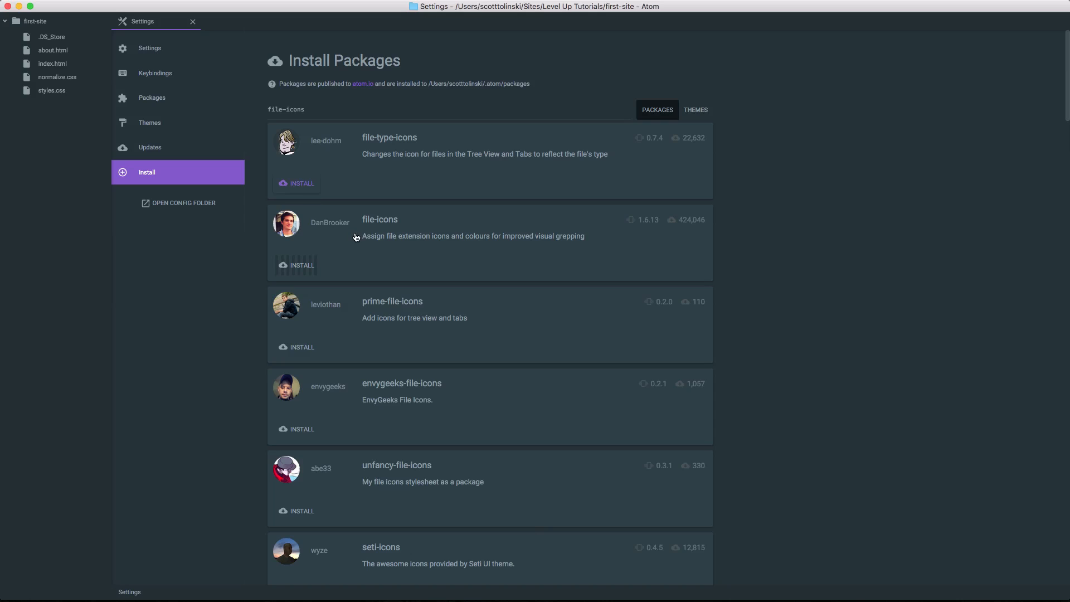
click(302, 265)
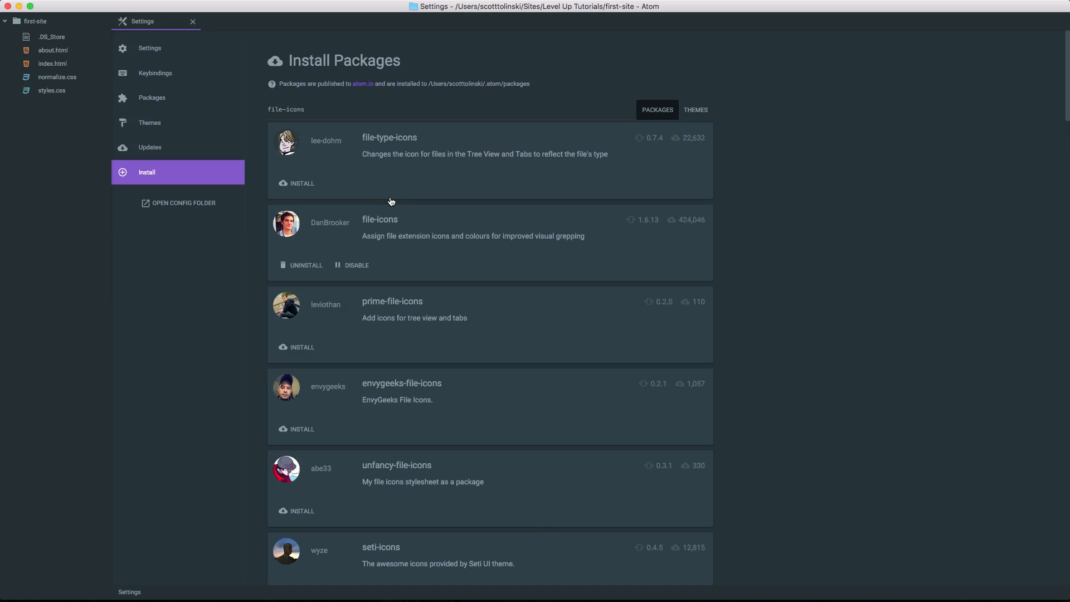
mouse_move(361, 214)
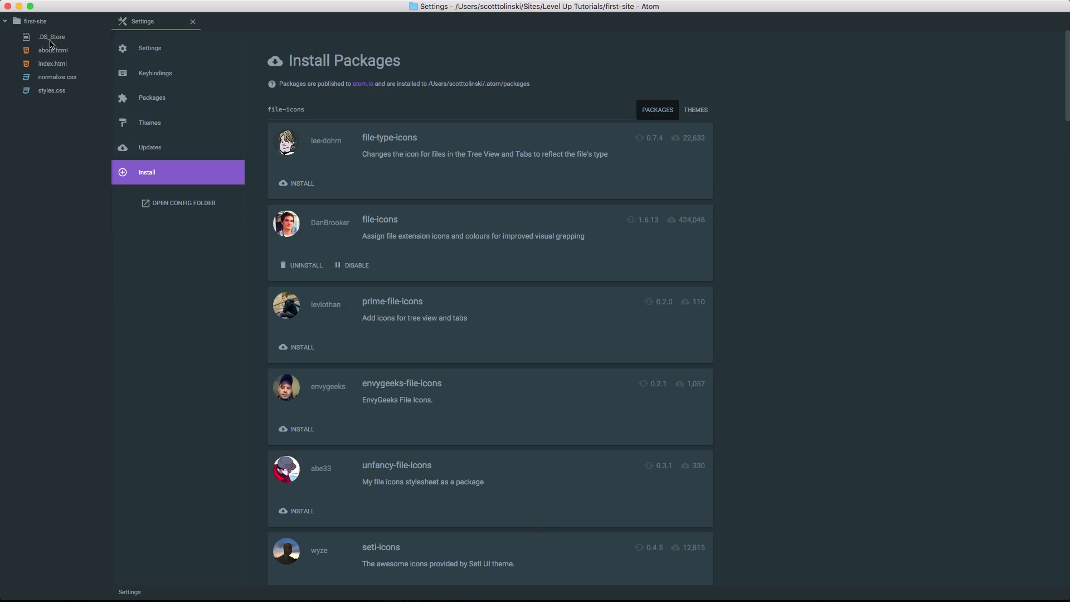
mouse_move(25, 151)
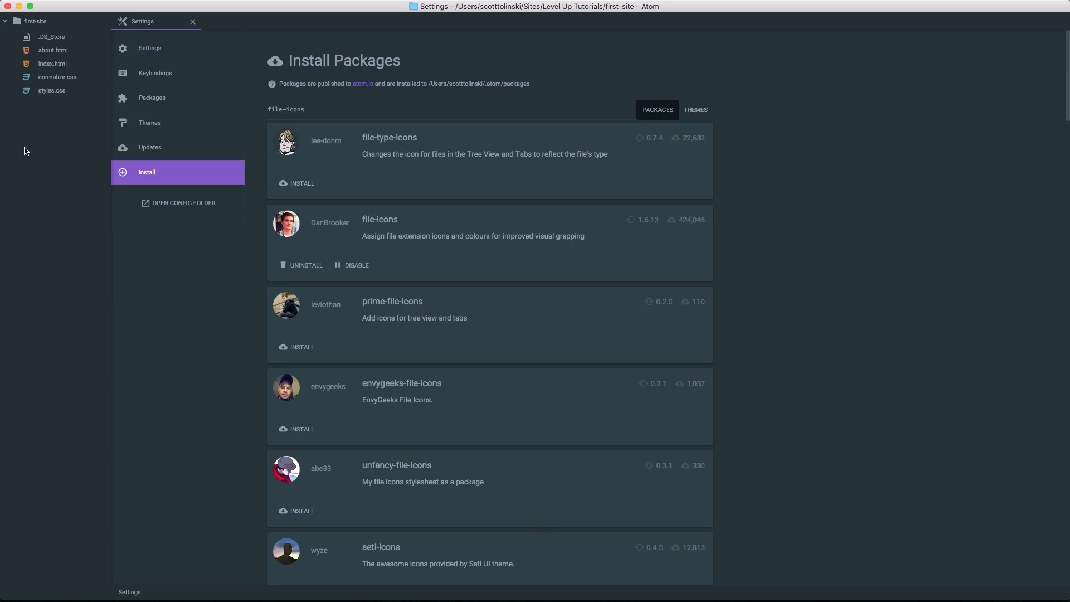
mouse_move(14, 169)
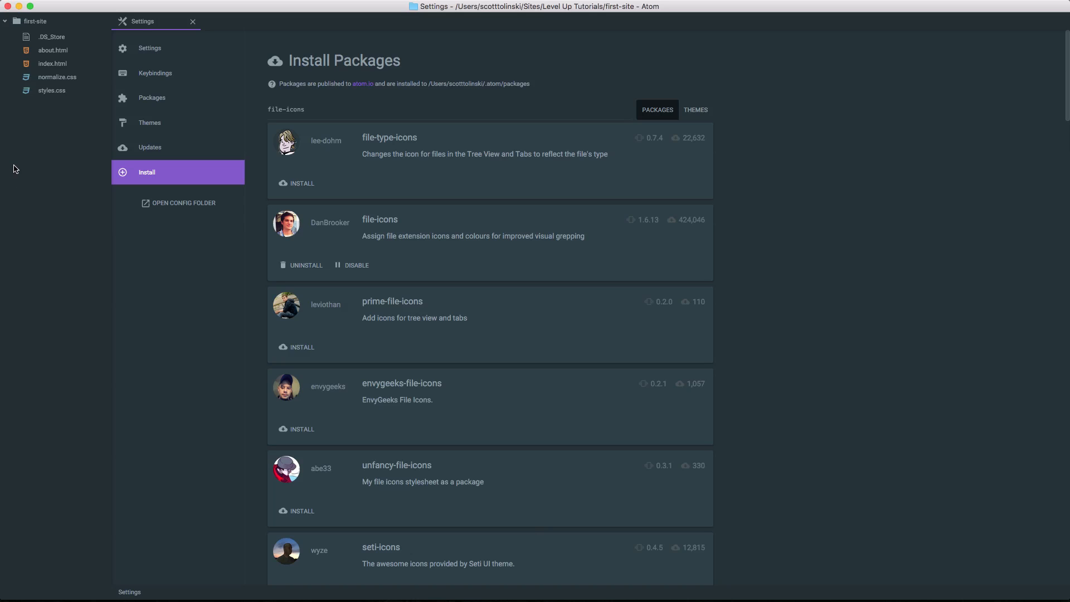
mouse_move(8, 164)
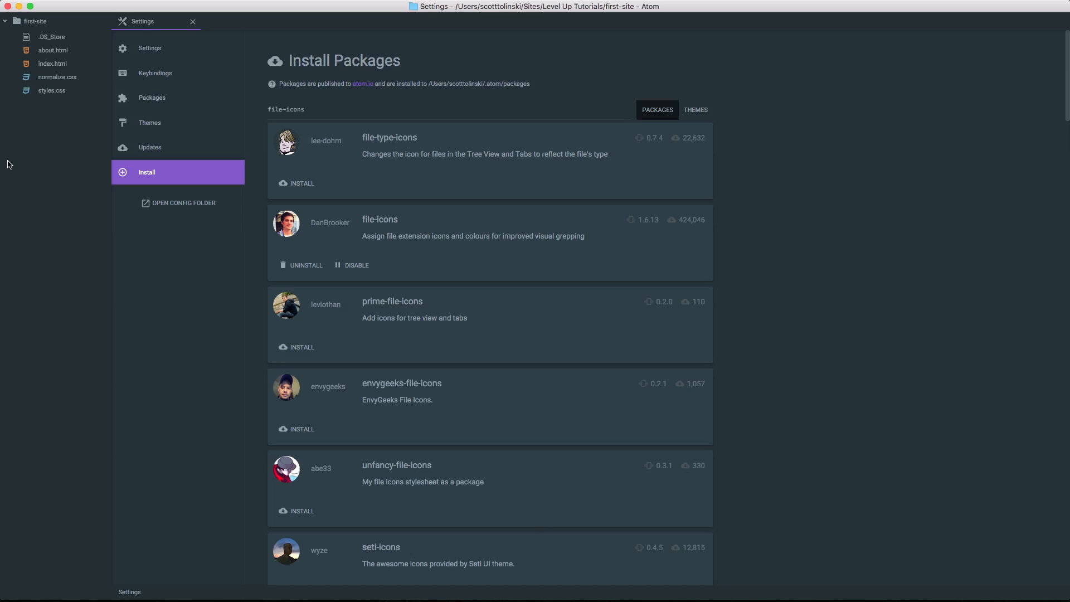
mouse_move(231, 141)
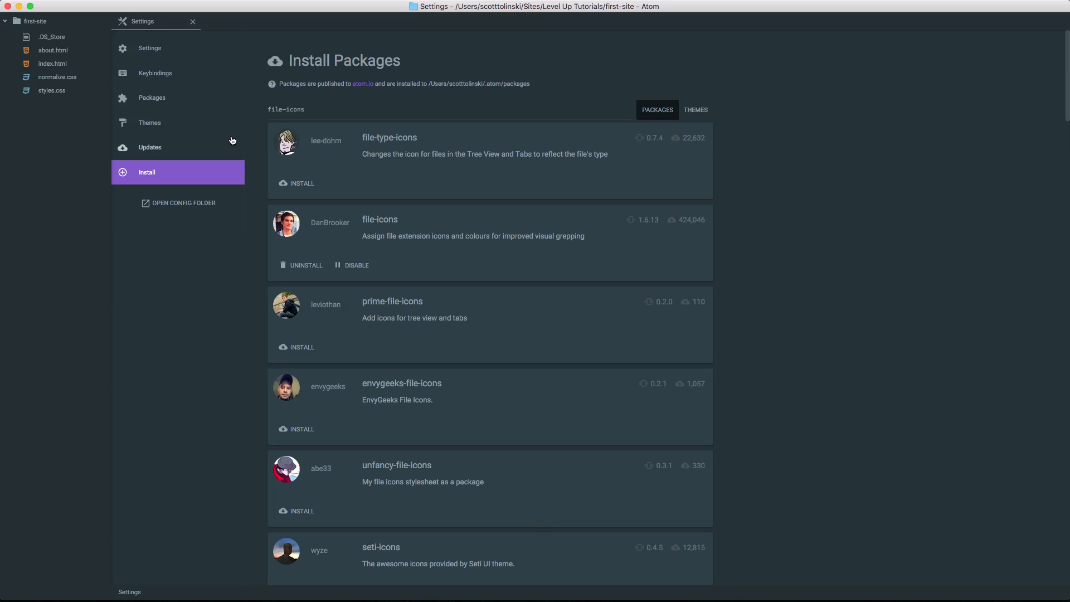
mouse_move(31, 223)
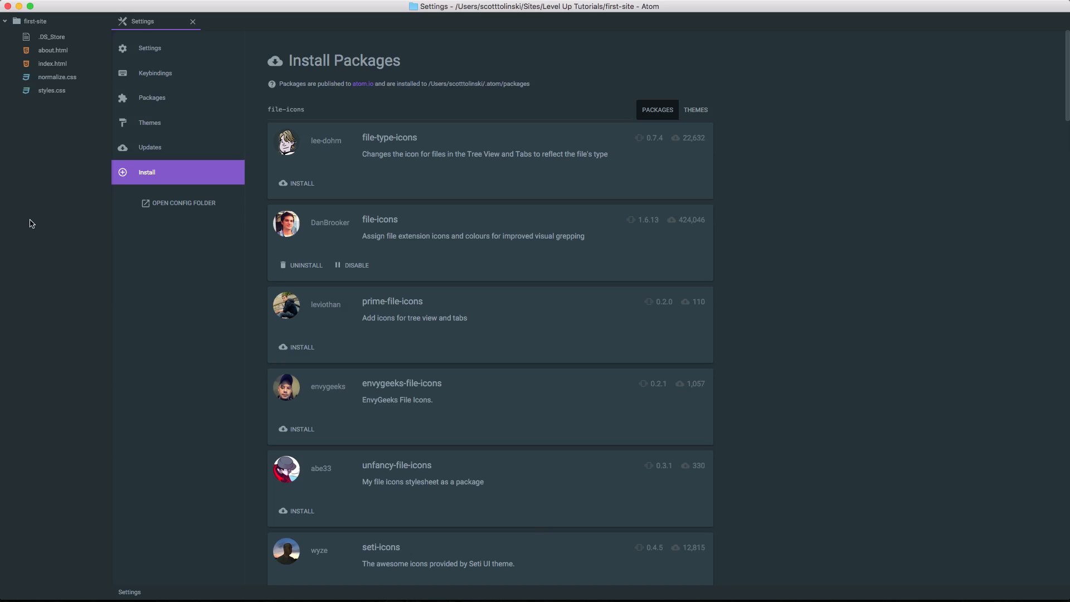
mouse_move(32, 72)
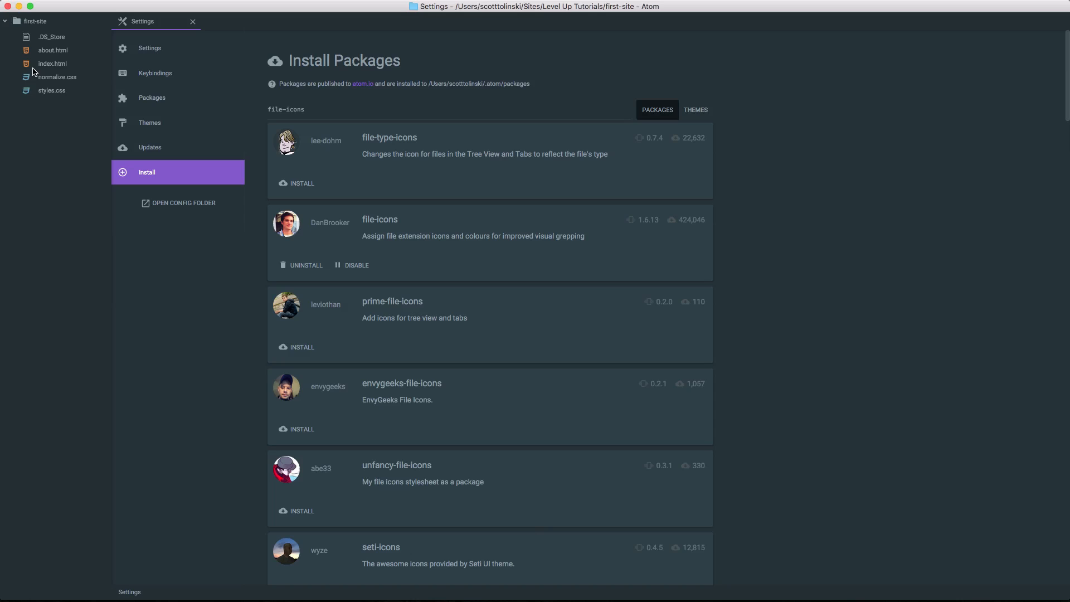
mouse_move(38, 68)
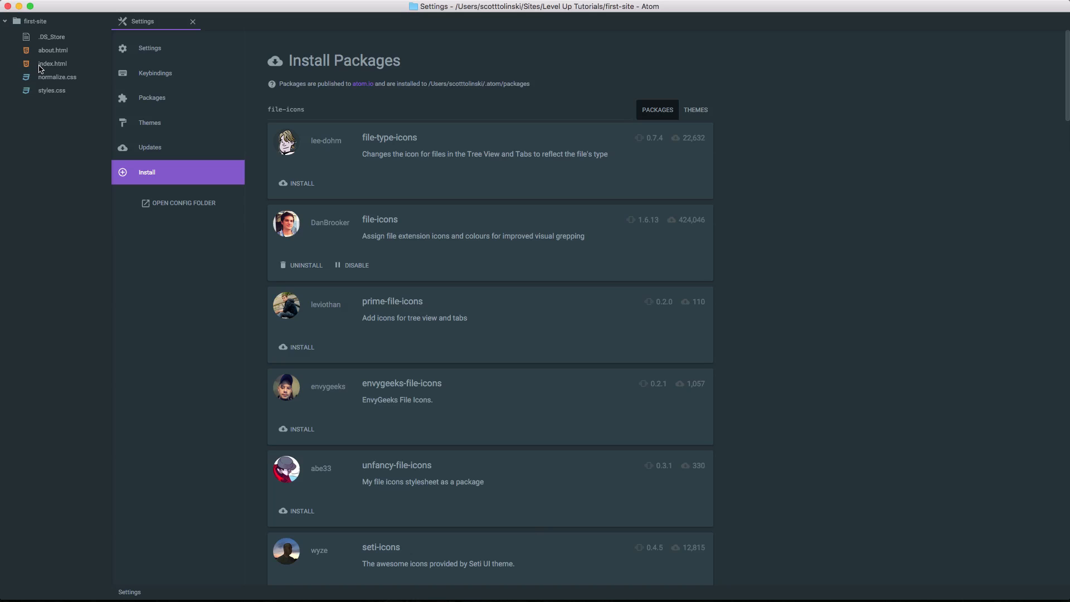
mouse_move(53, 63)
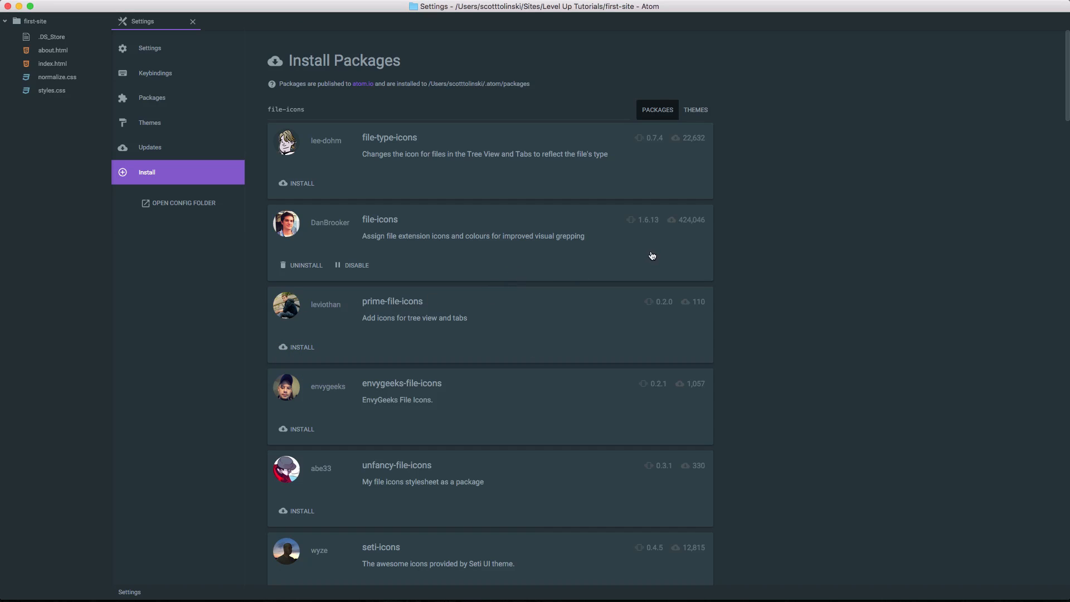
mouse_move(416, 244)
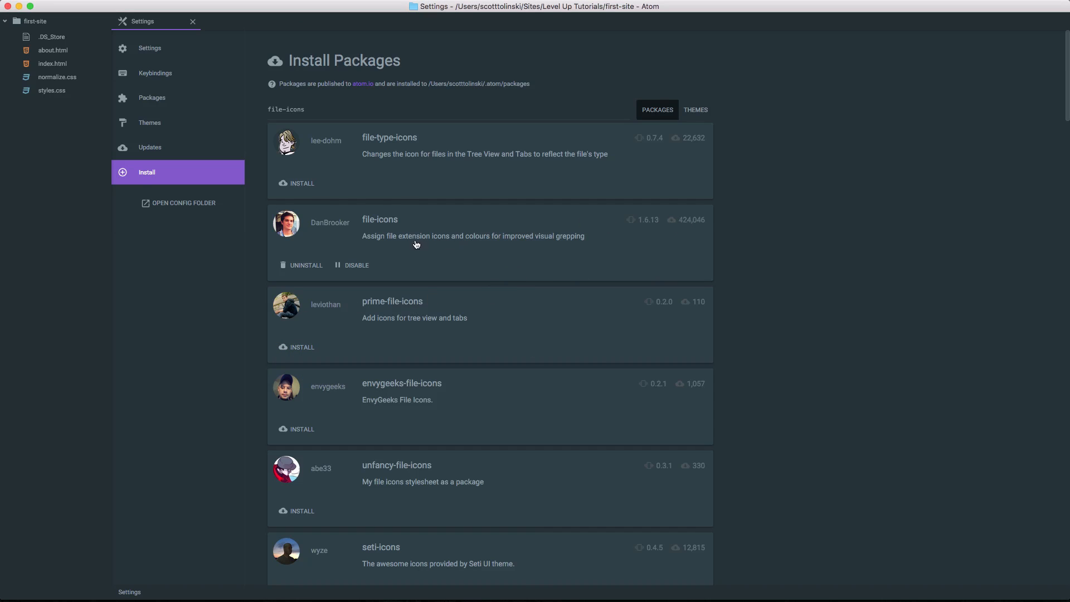
Step: Open the file-icons detail page and browse its settings and README icon gallery
click(379, 222)
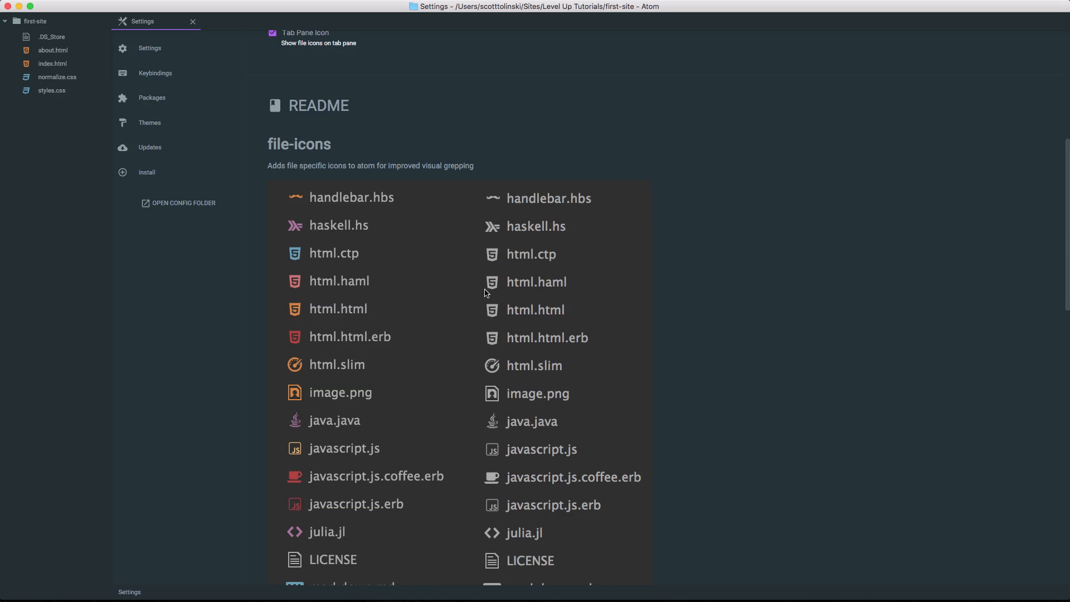
scroll(down, 3)
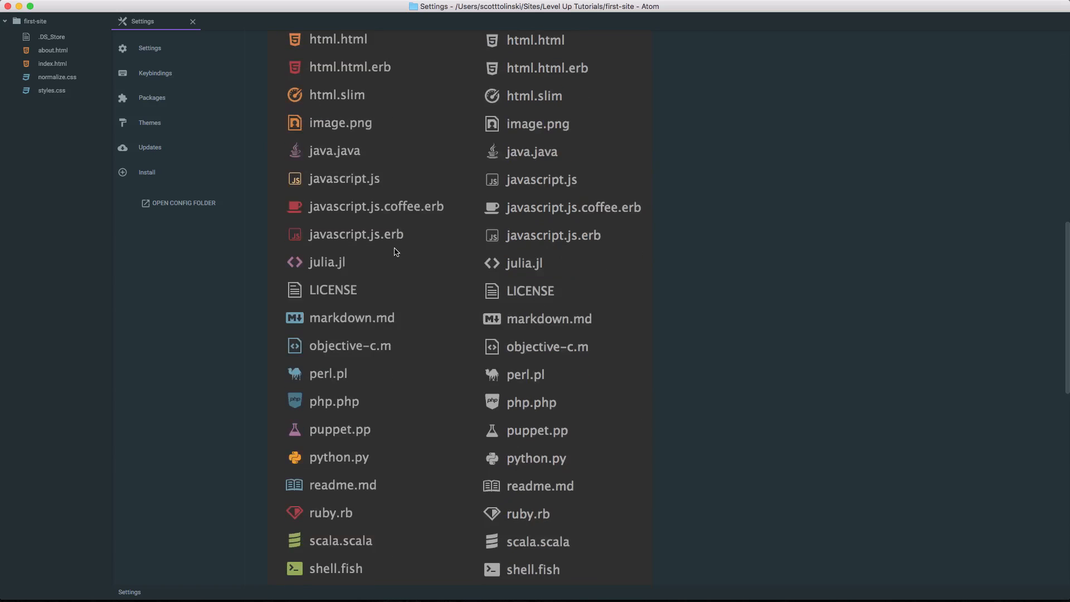
scroll(down, 3)
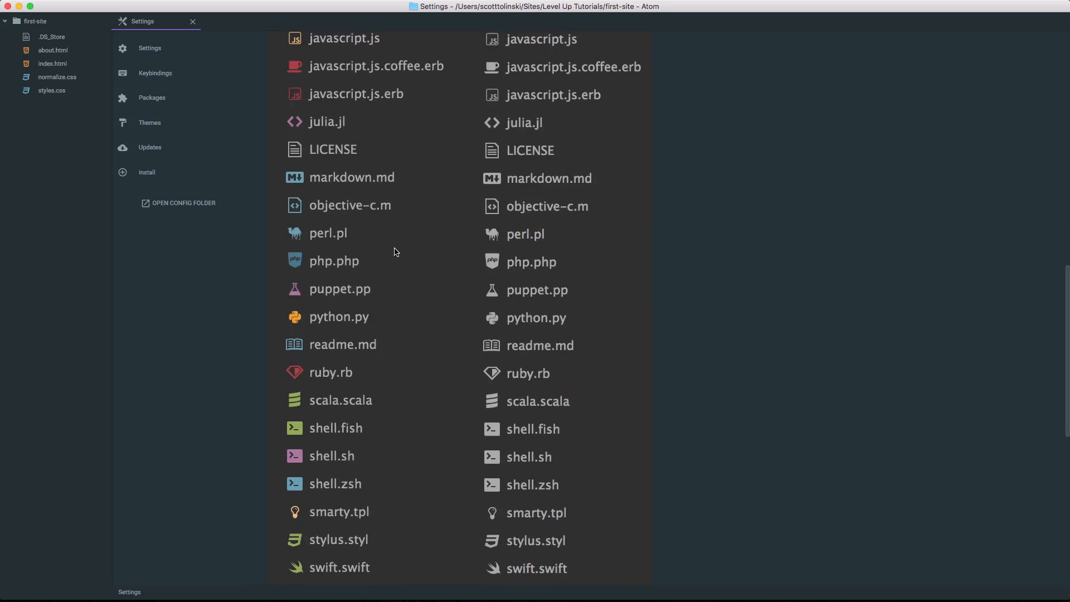
scroll(down, 3)
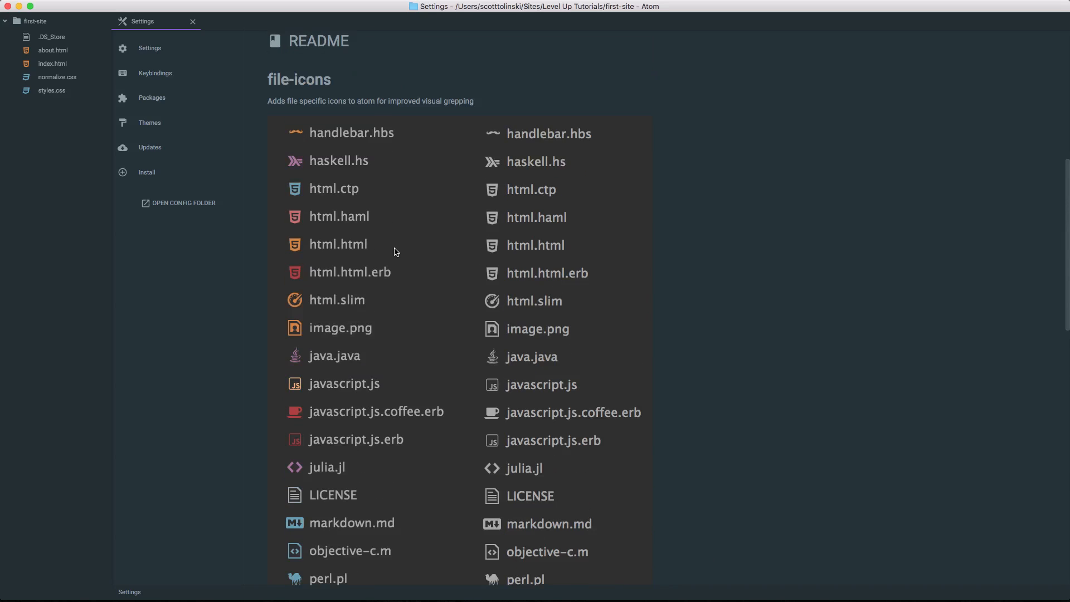
scroll(down, 3)
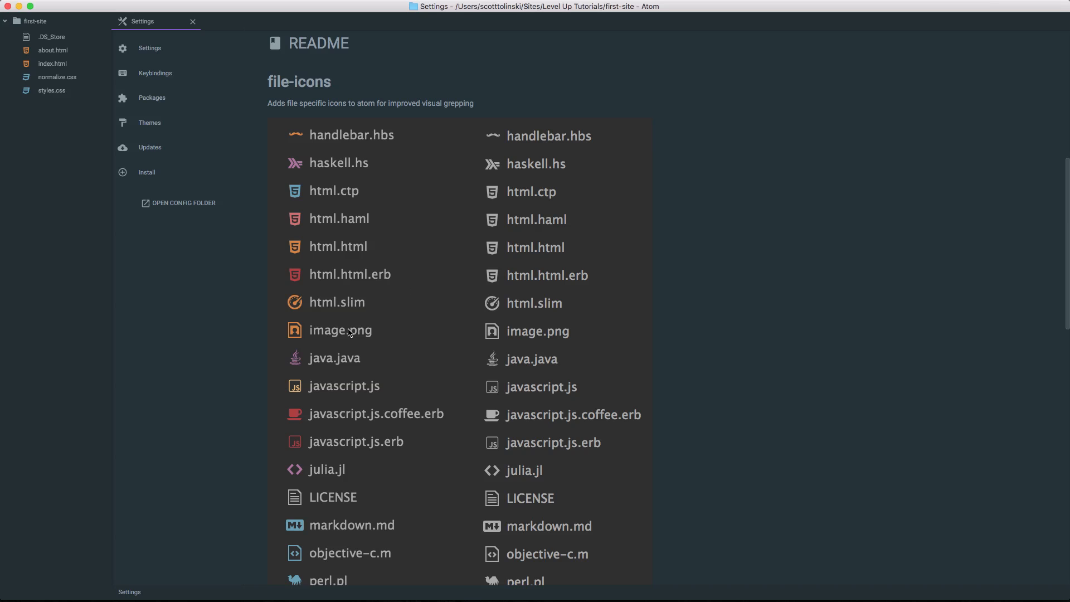
scroll(down, 3)
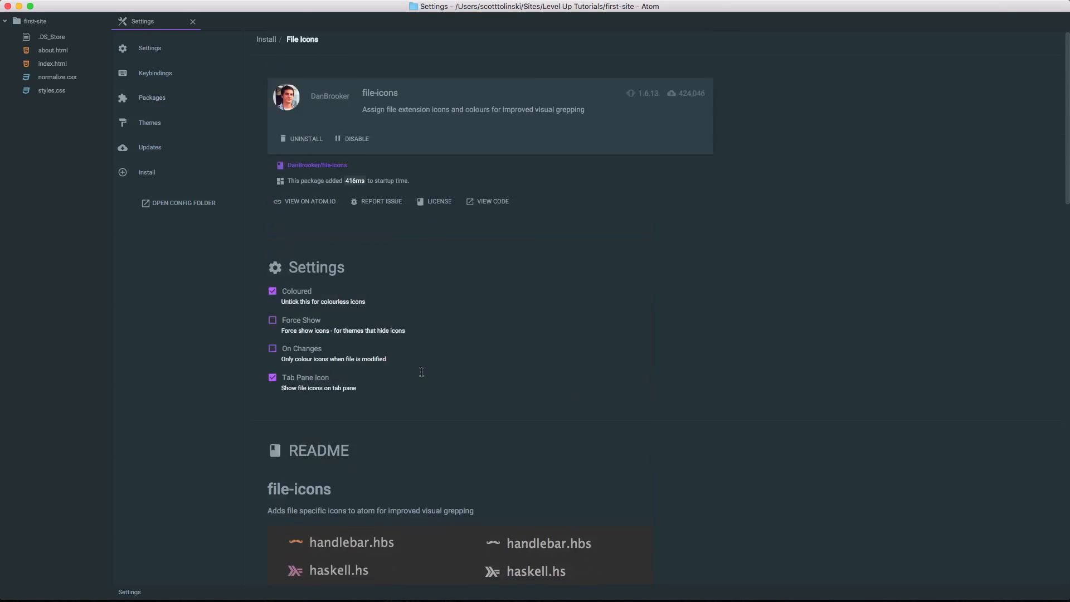
scroll(down, 3)
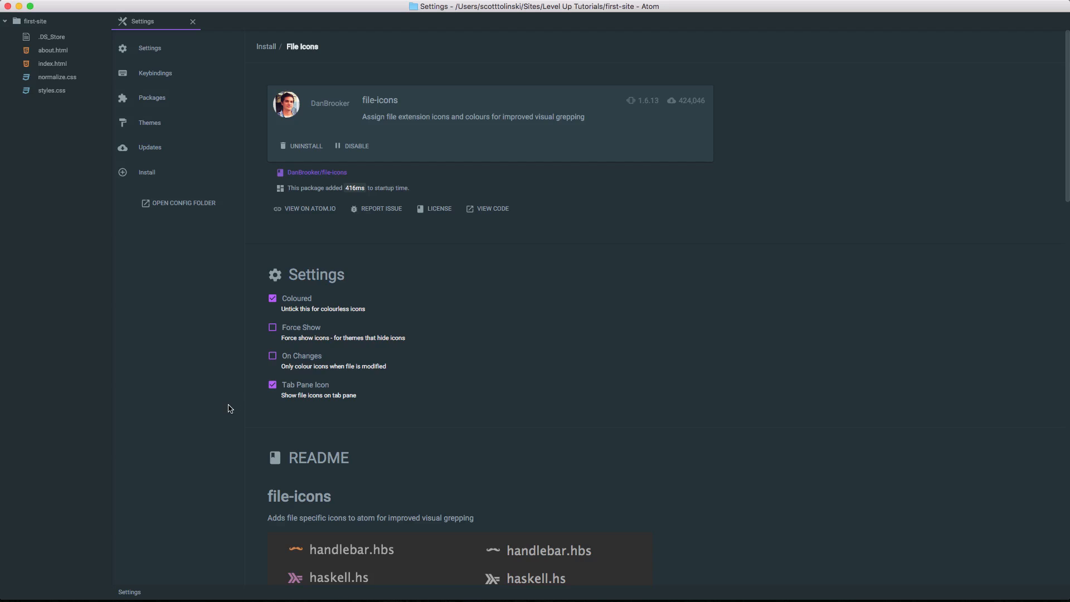
mouse_move(412, 220)
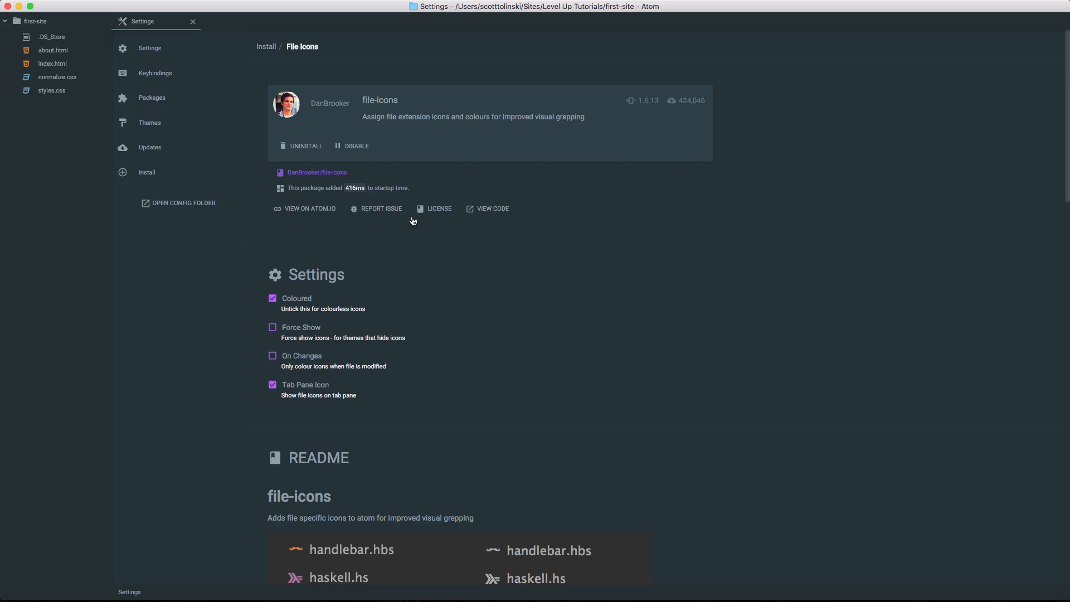
double_click(353, 187)
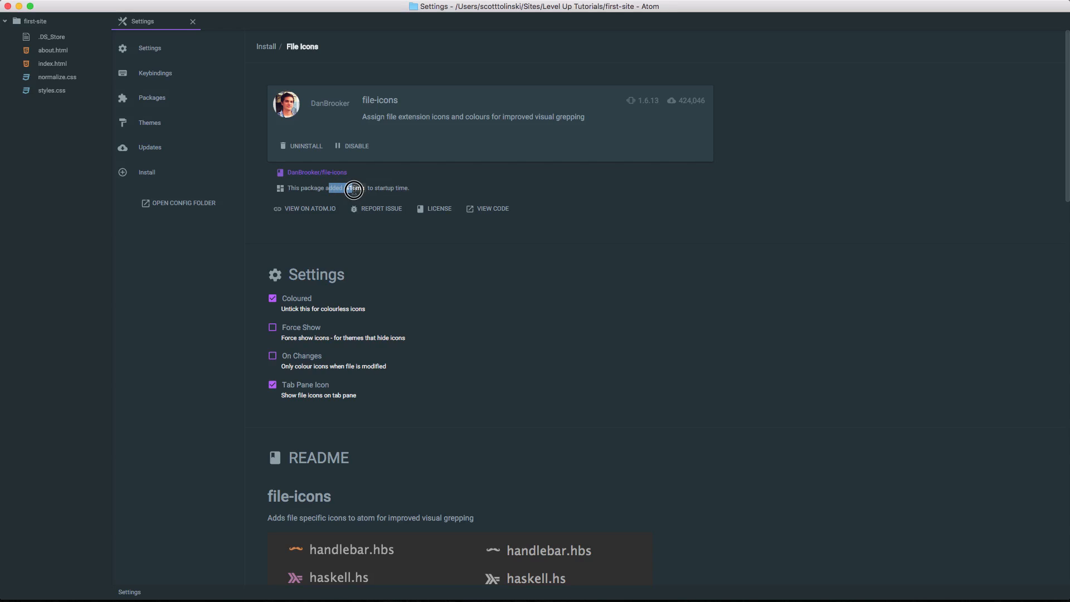
right_click(354, 190)
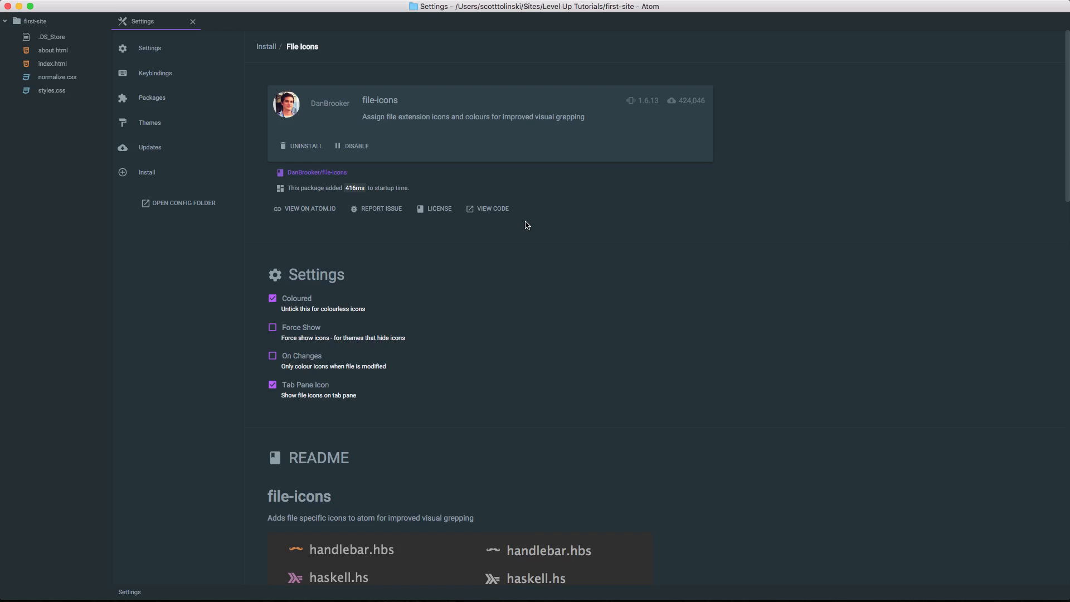
mouse_move(578, 184)
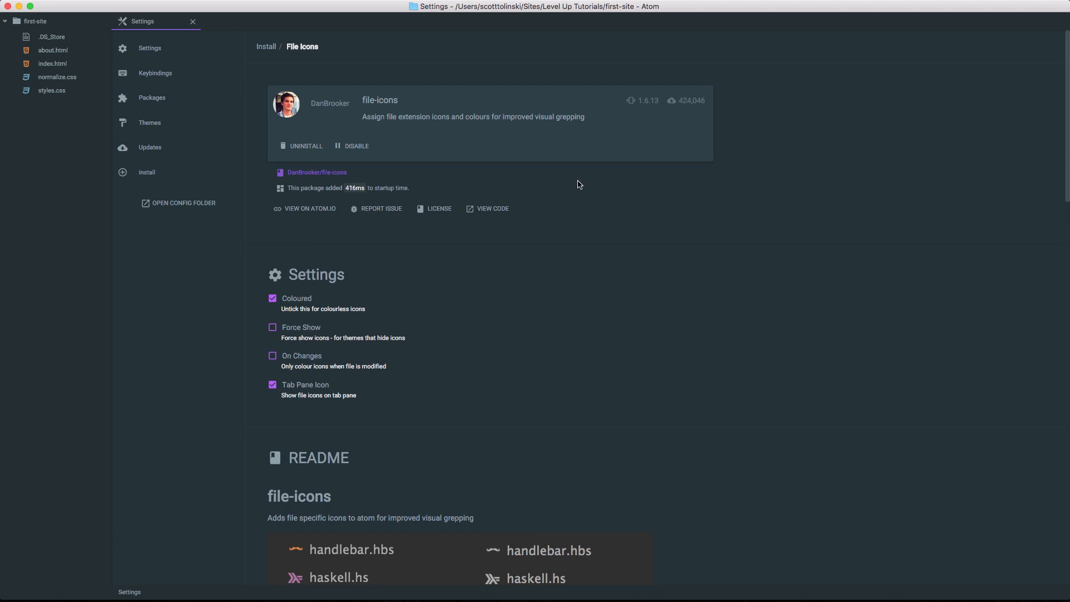
mouse_move(229, 184)
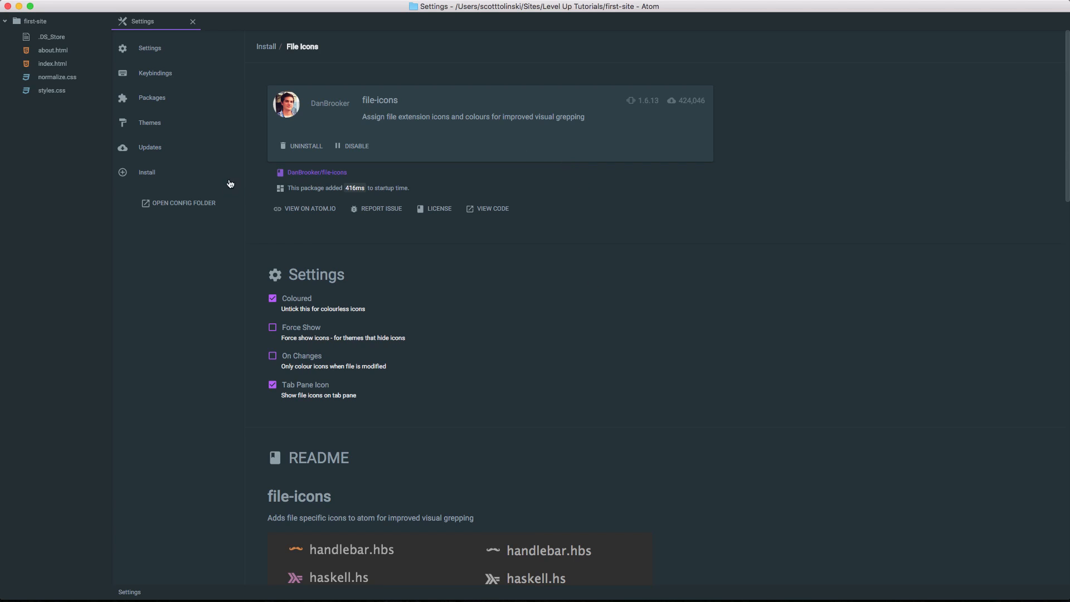
mouse_move(305, 145)
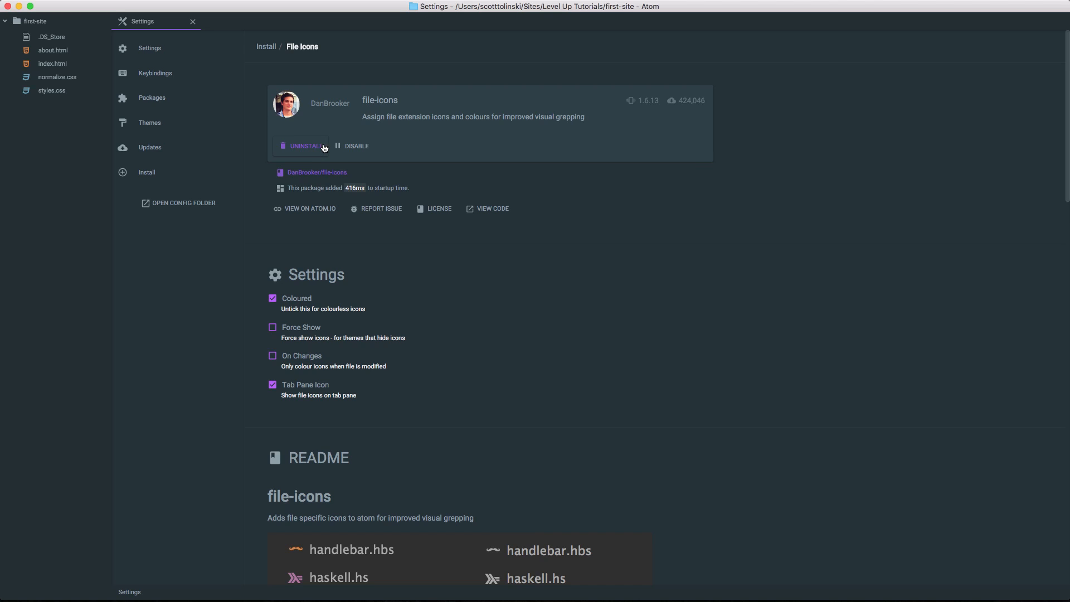